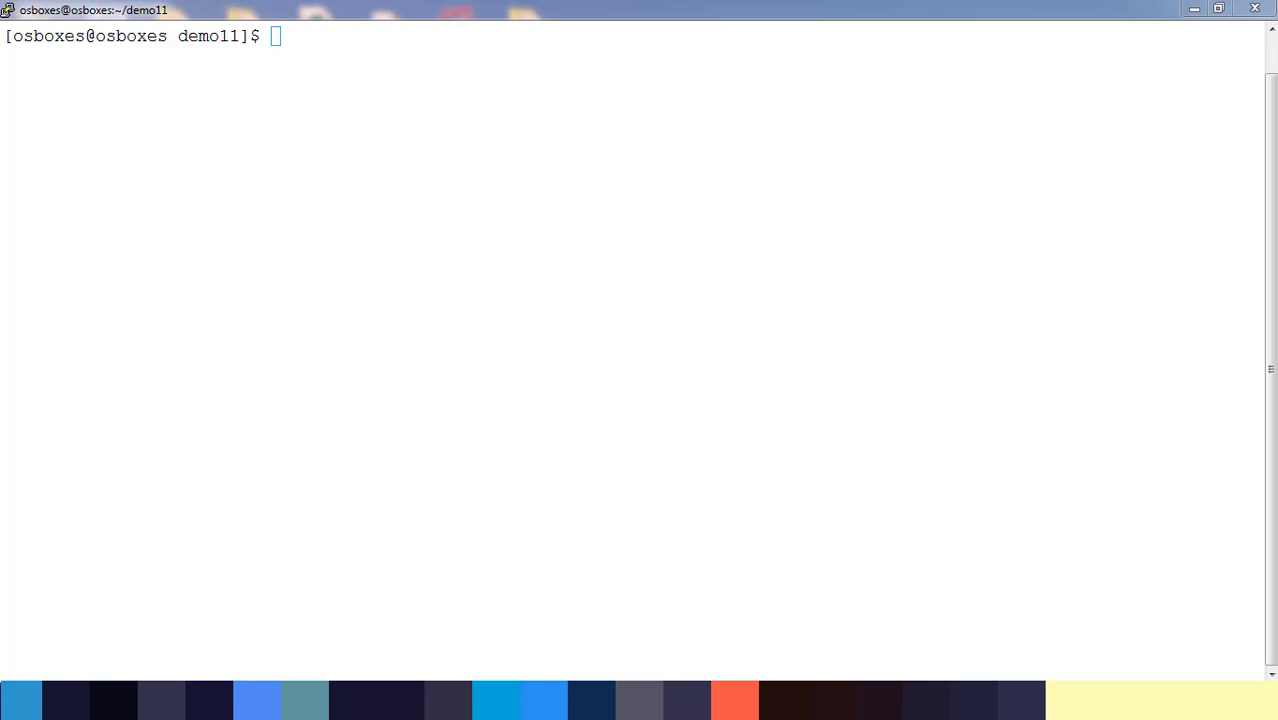
mouse_move(676, 176)
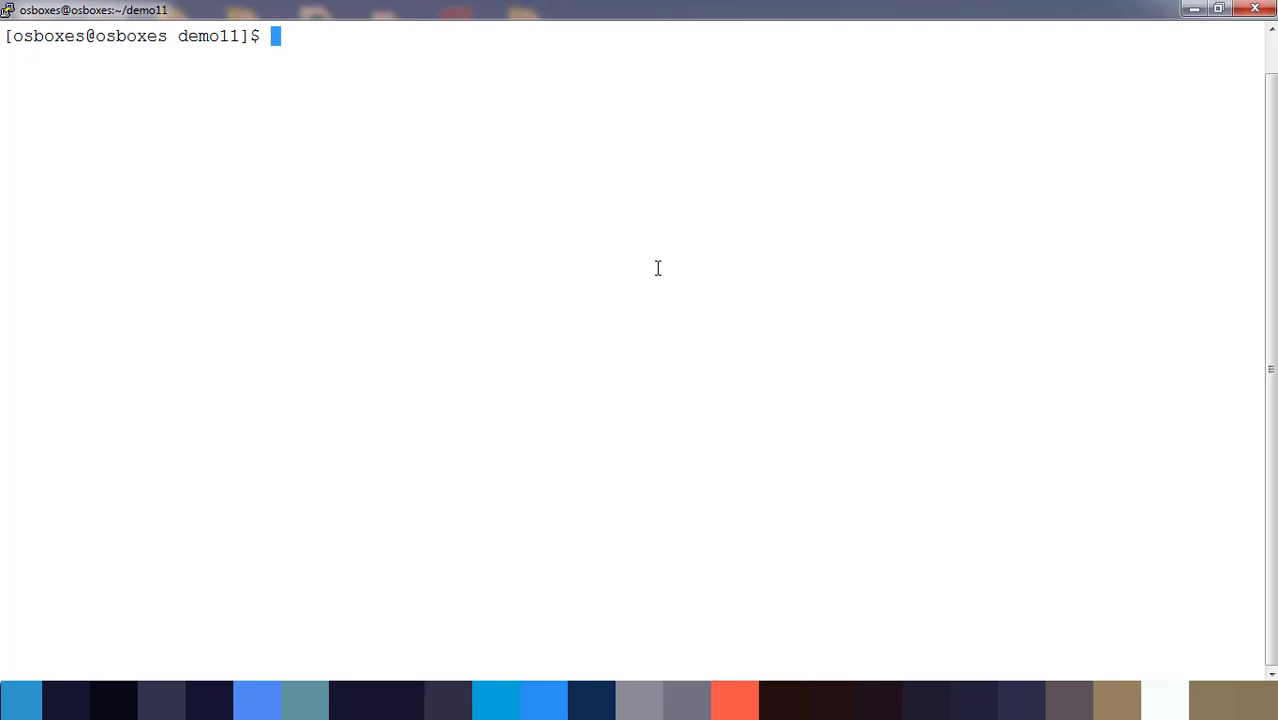
Move into demo11/modules/vm and confirm main.tf and variables.tf are listed with the path.
key("Return")
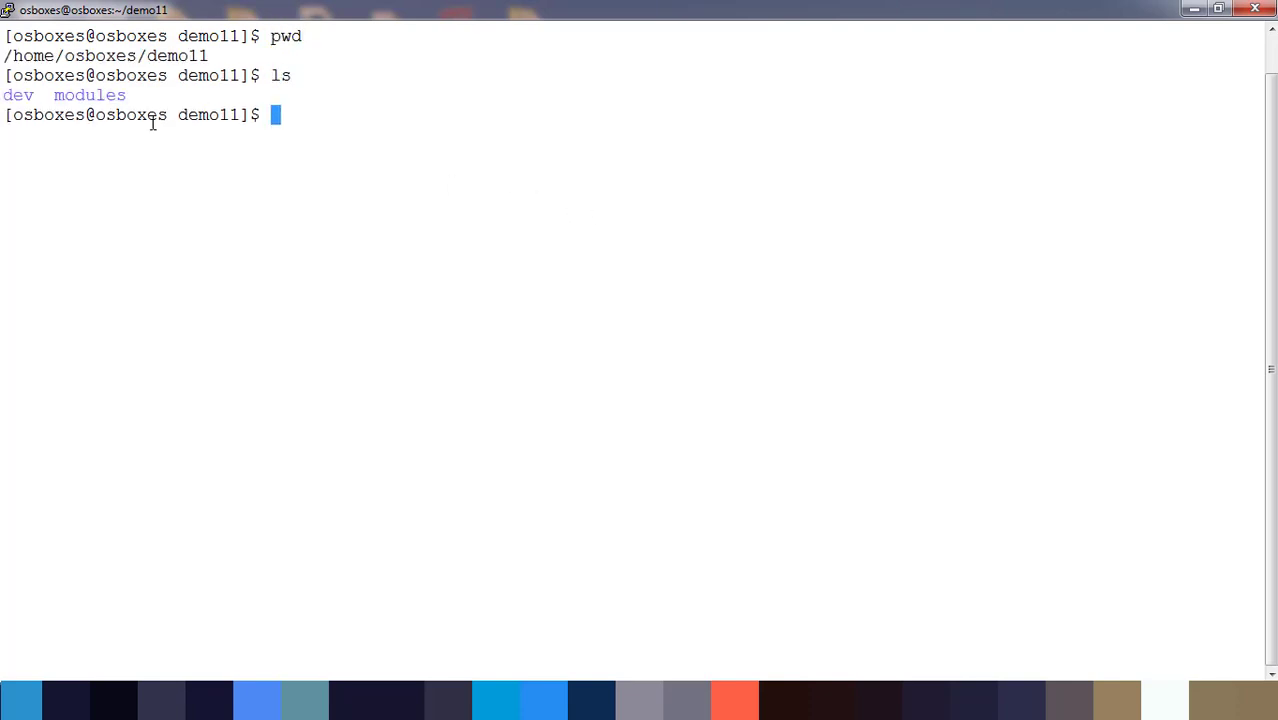
type("cd v")
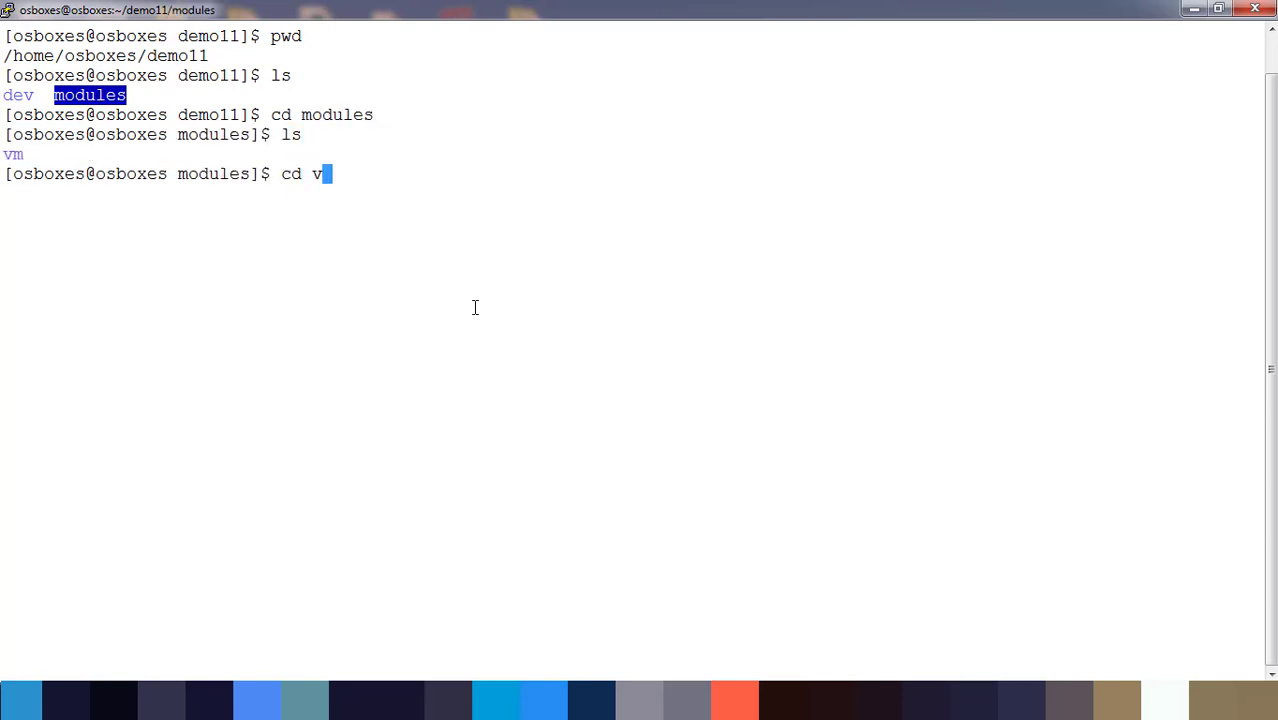
key("Return")
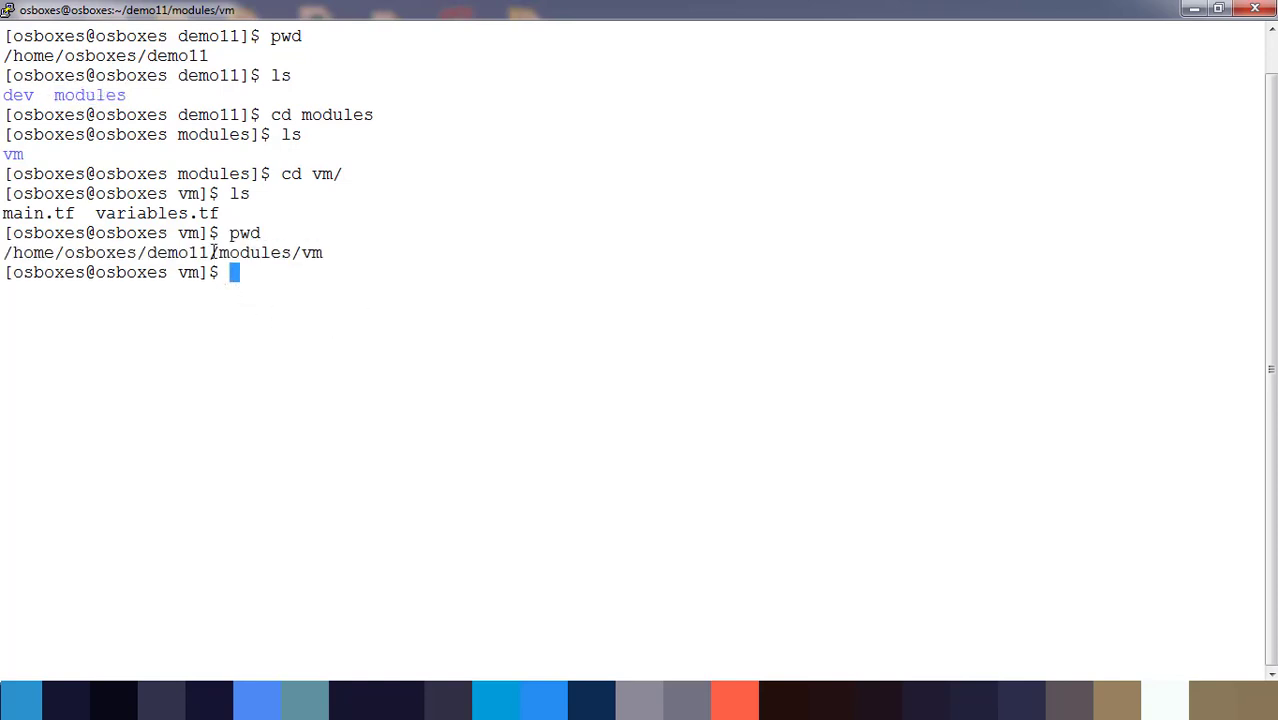
double_click(38, 212)
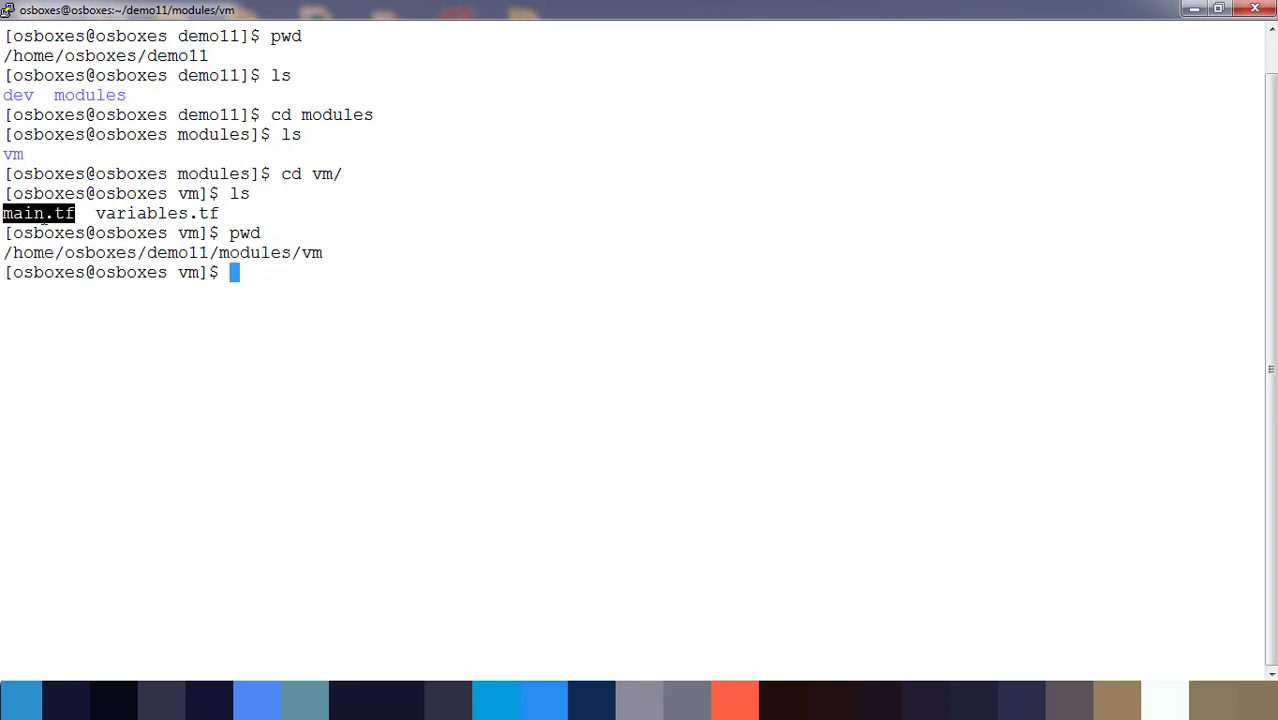
View main.tf's aws_instance resource built from var.ami, var.instancetype and var.vmname.
type("vim")
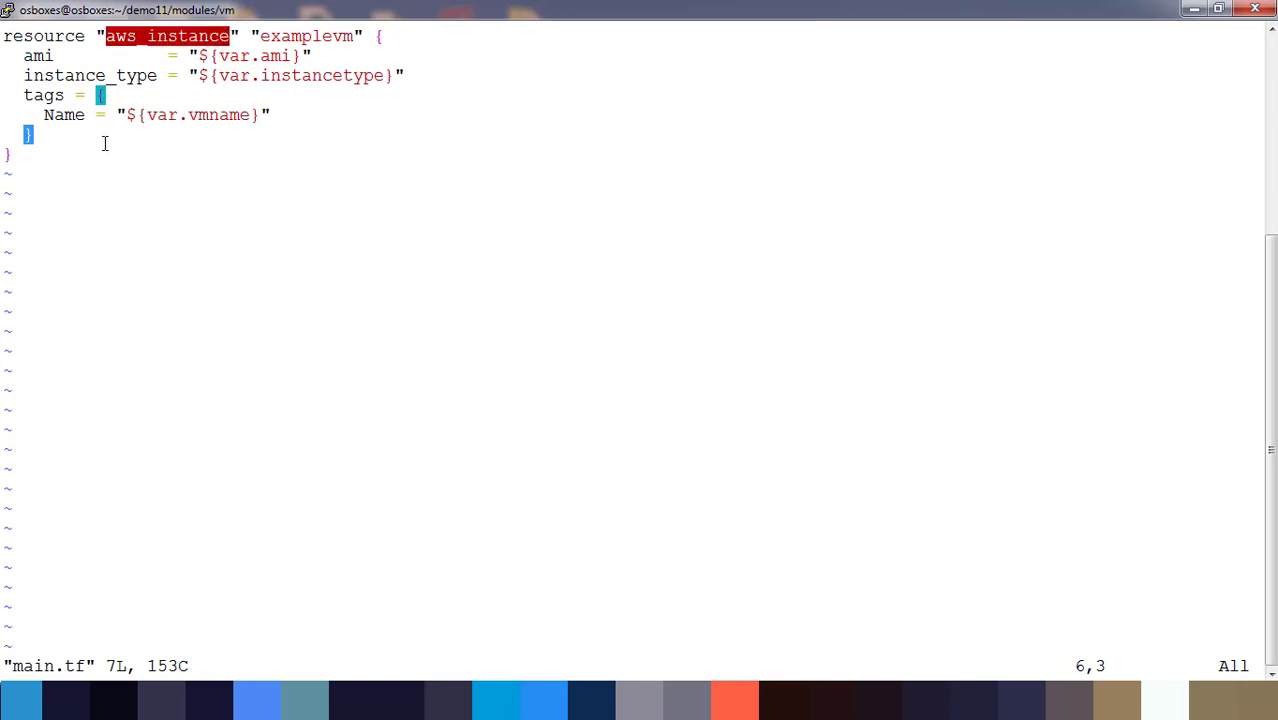
key("V")
type("ls")
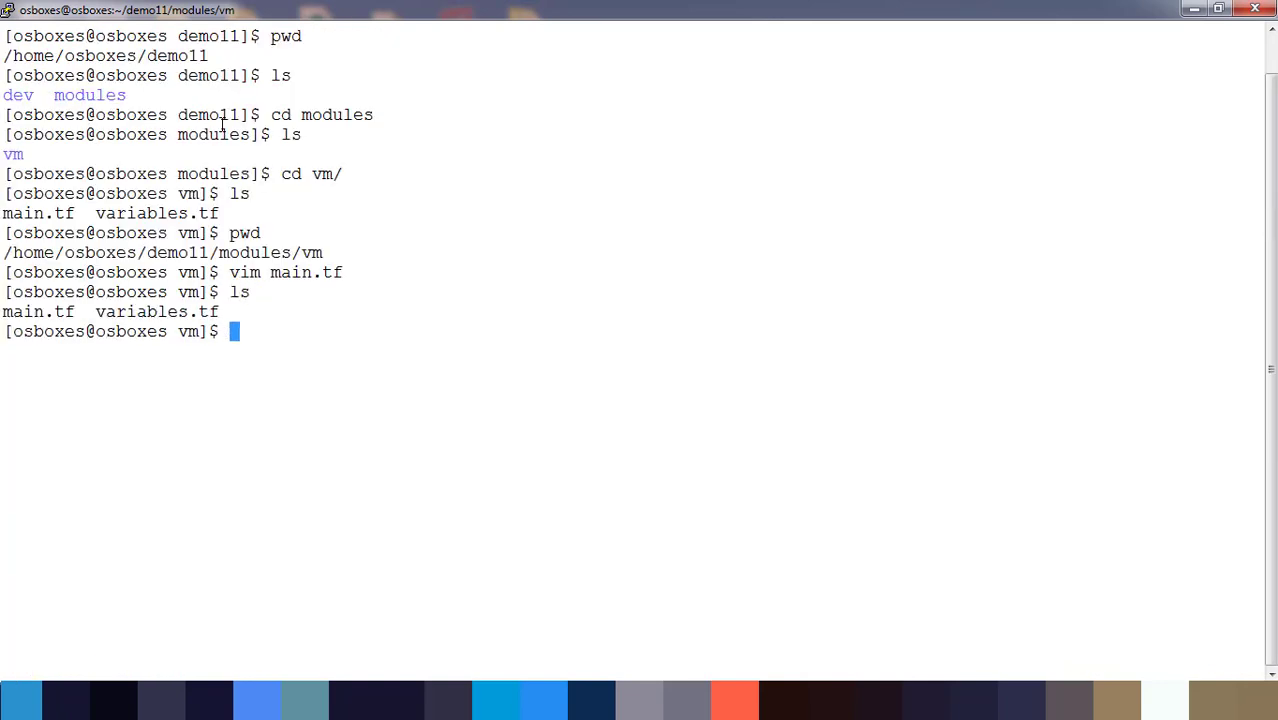
View variables.tf's string variables ami, vmname and instancetype, then quit without changes.
double_click(156, 312)
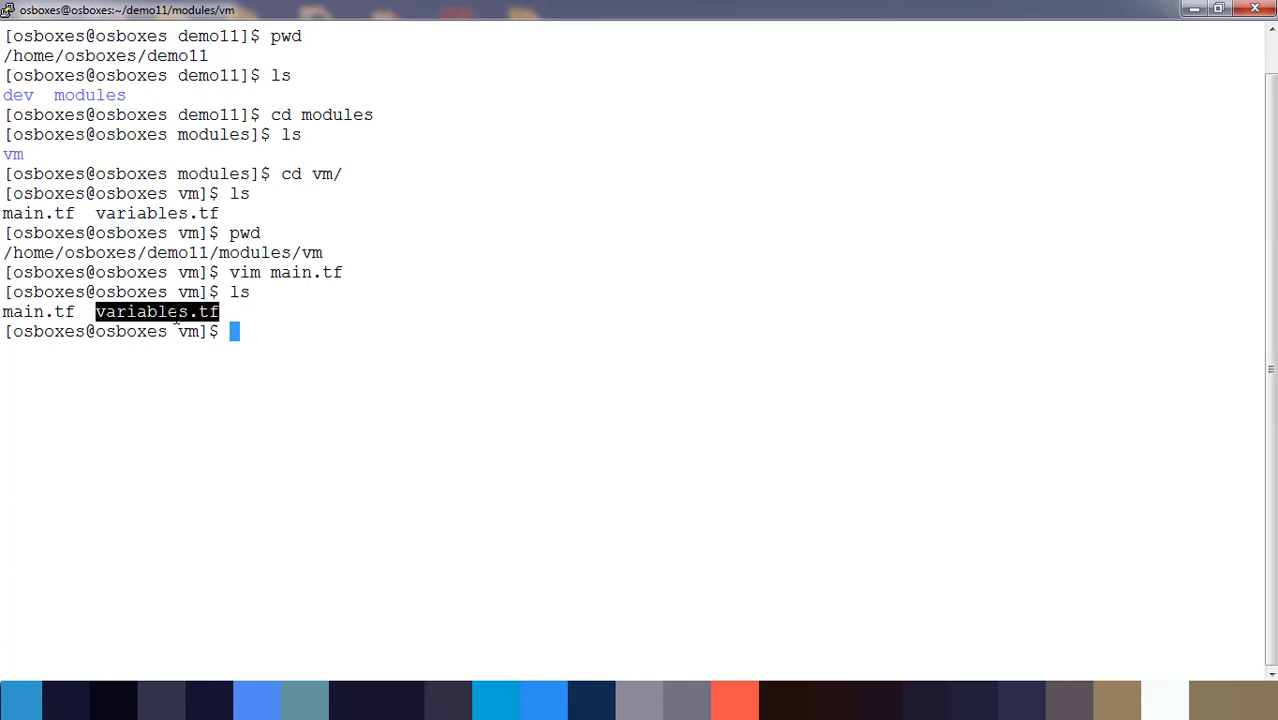
type("vim variables.tf")
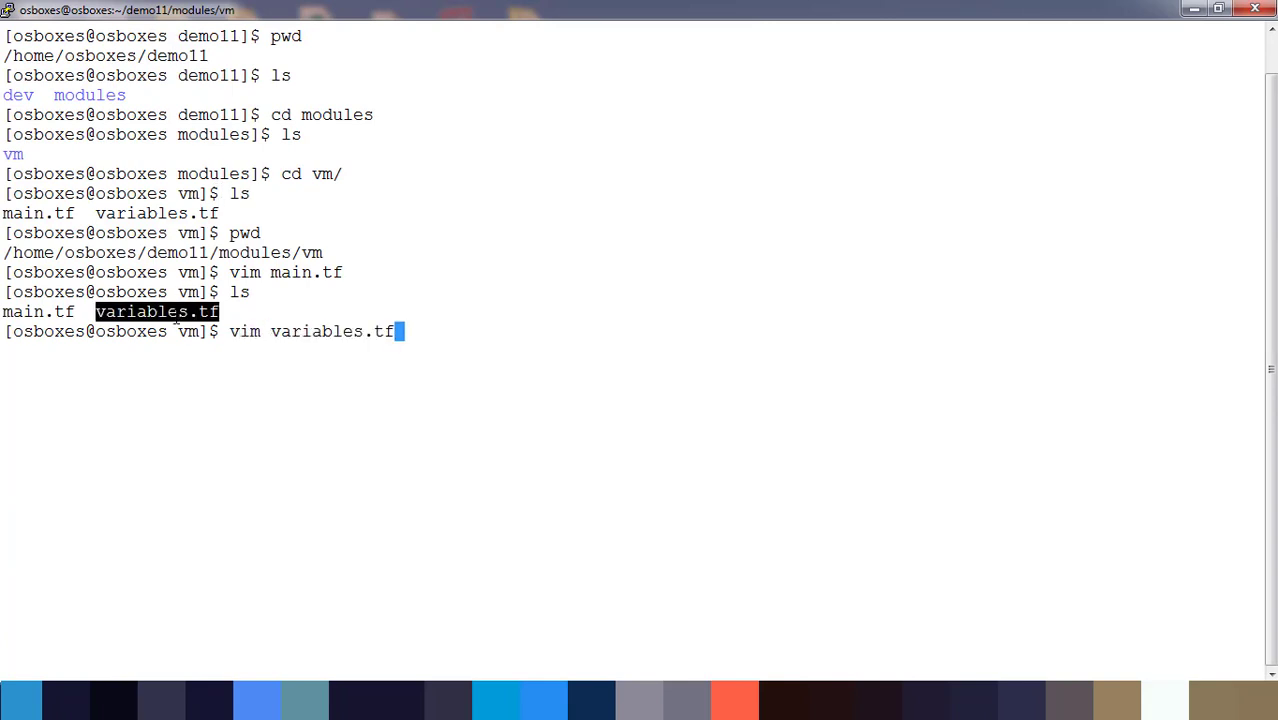
key("Return")
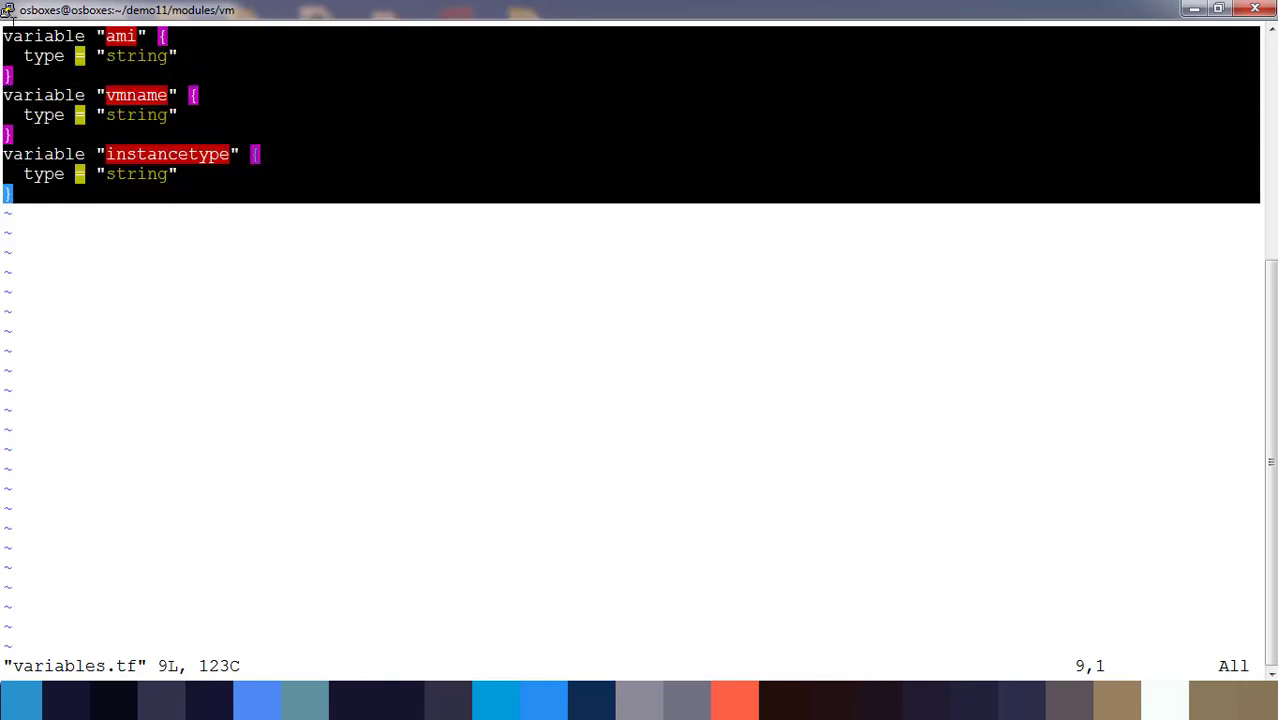
type(":q")
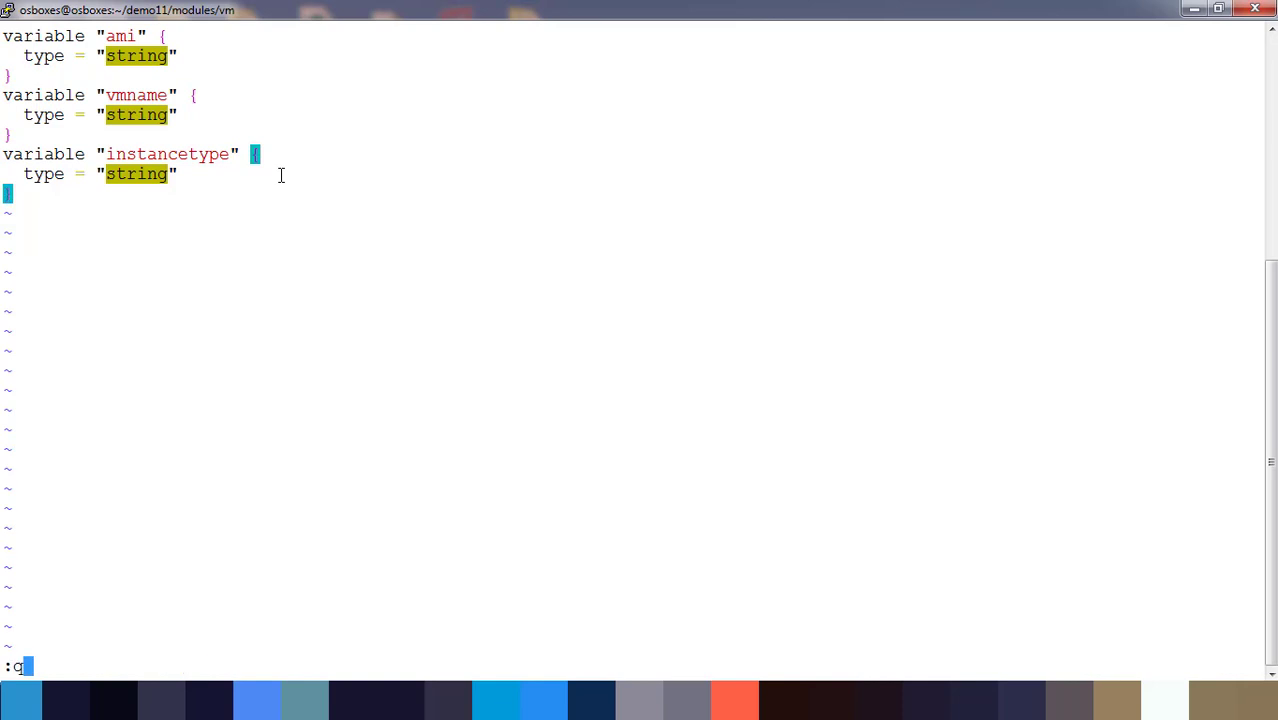
key("Return")
type("pwd")
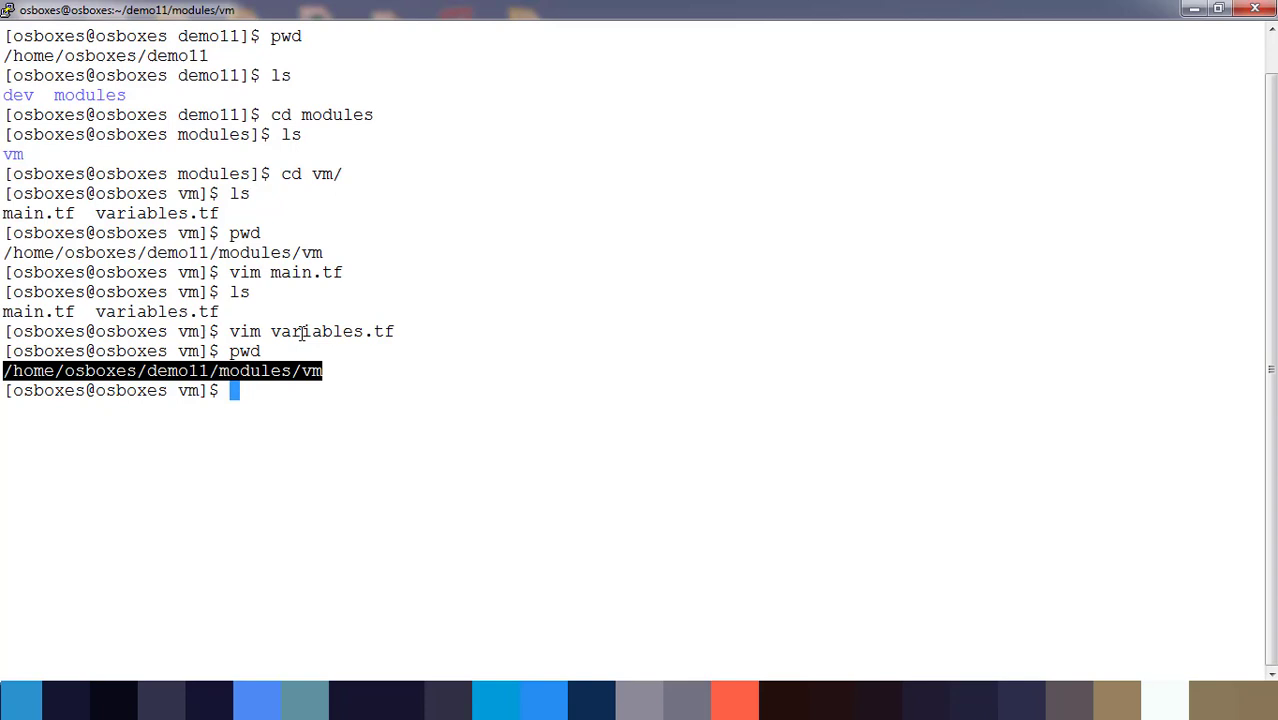
mouse_move(352, 338)
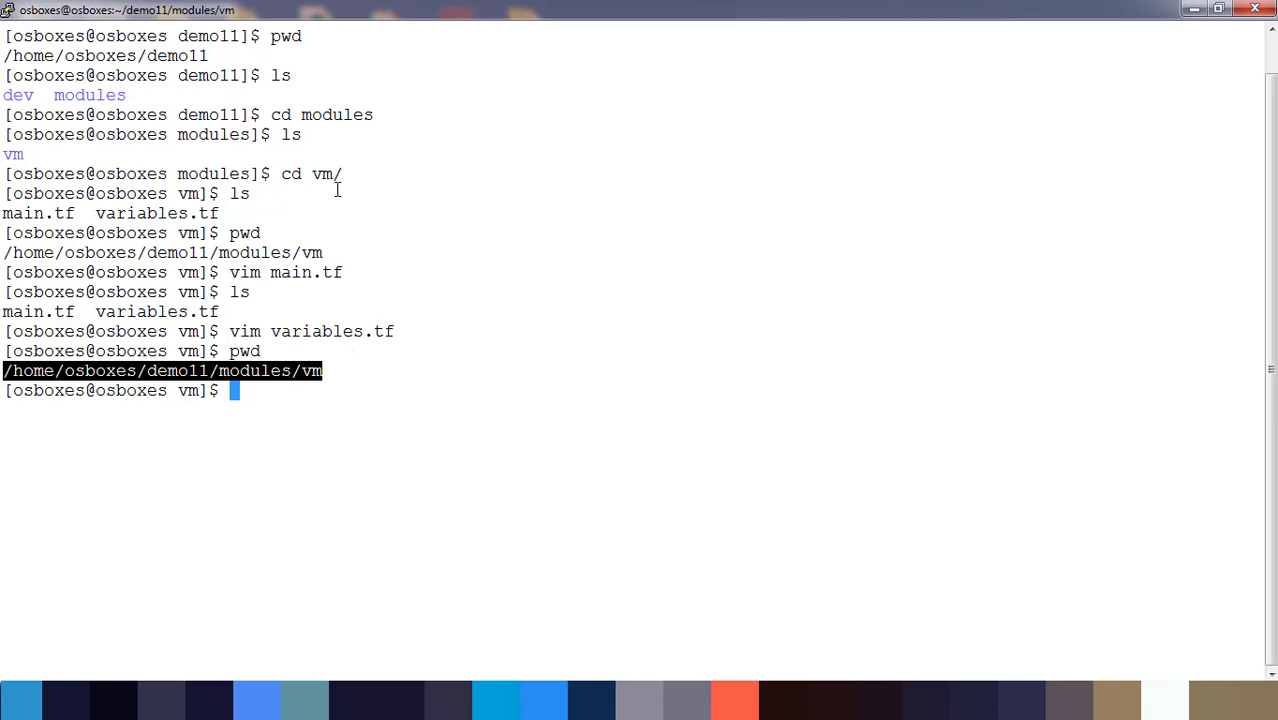
Go up to the dev folder and bring up its main.tf with the vm_module block sourcing modules/vm.
type("cd")
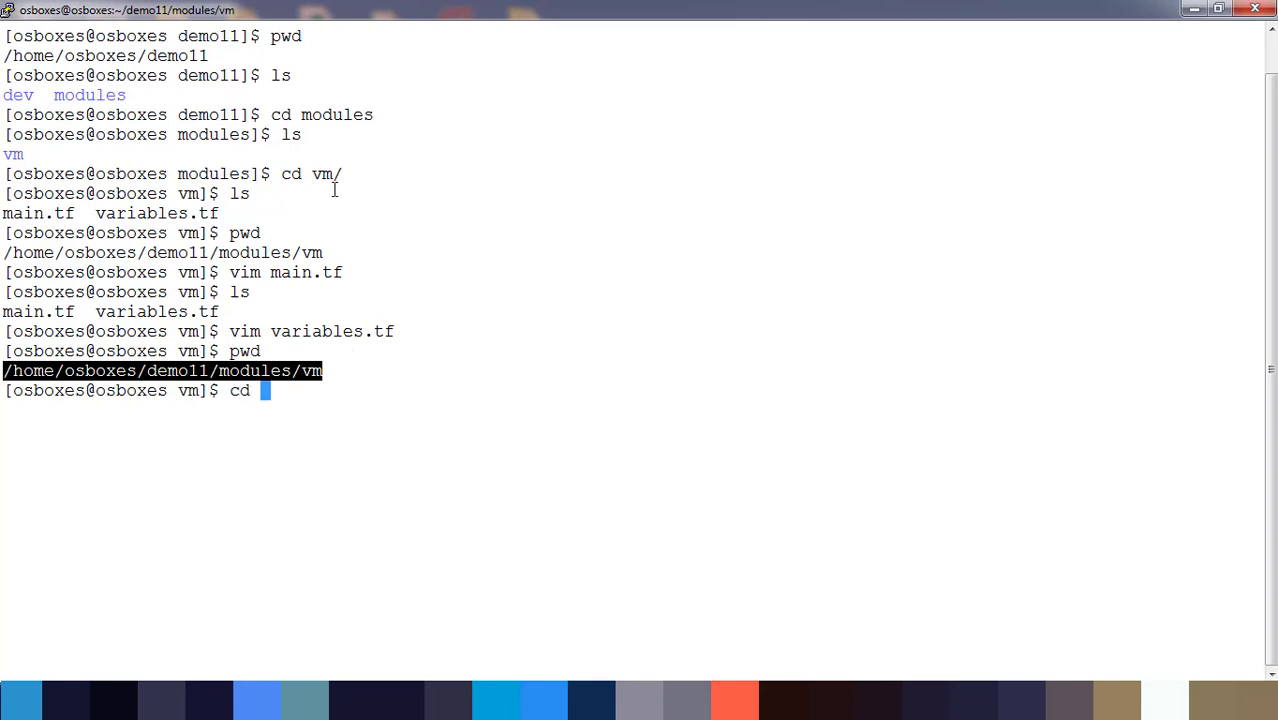
type("../../")
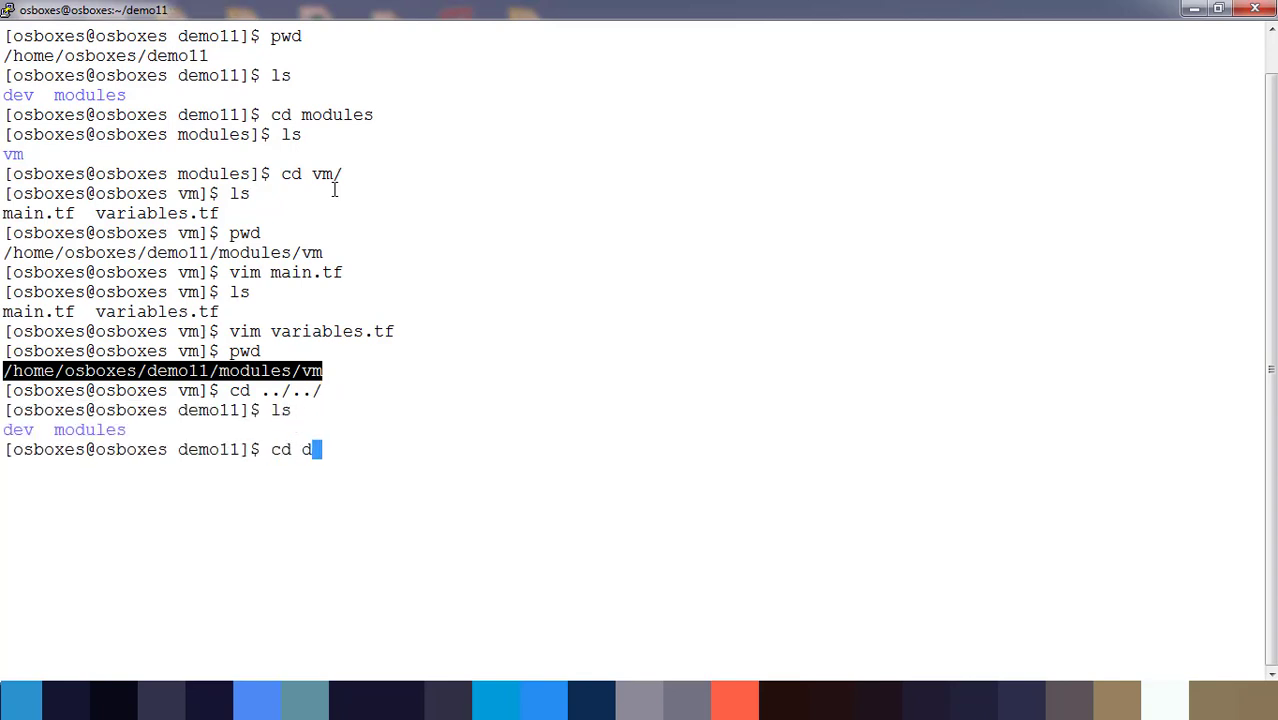
key("Return")
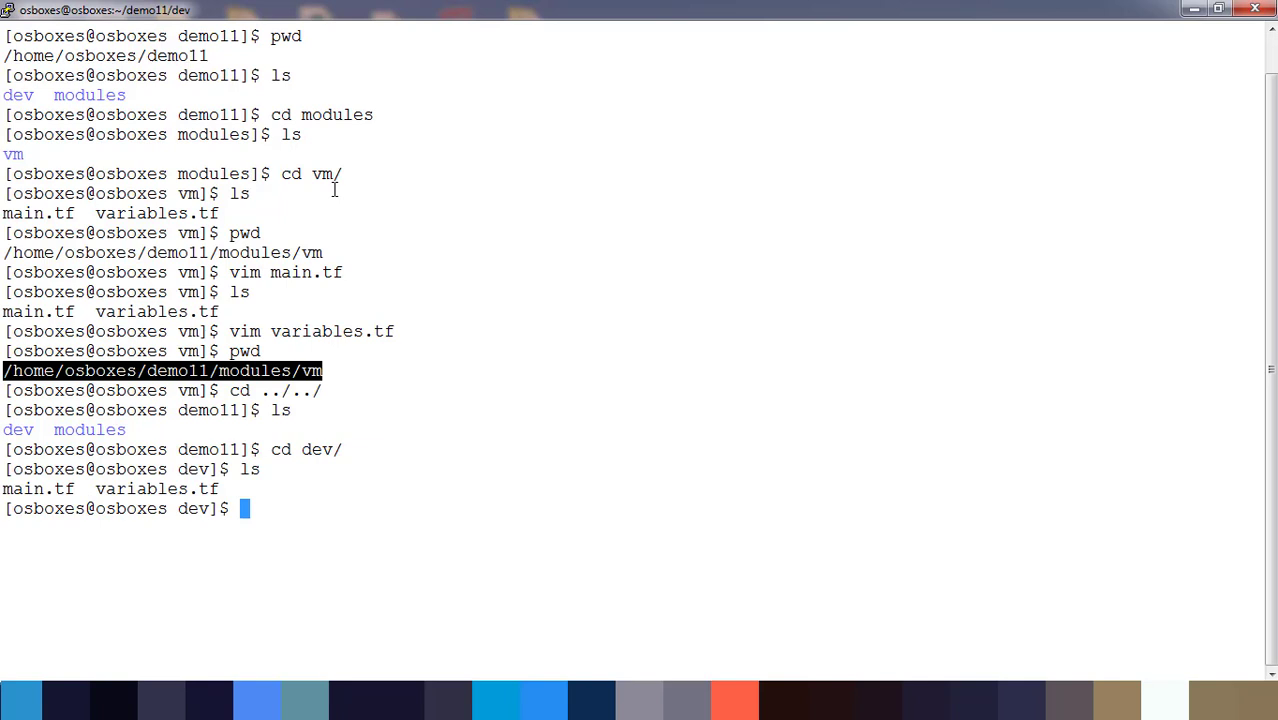
type("vim main.tf")
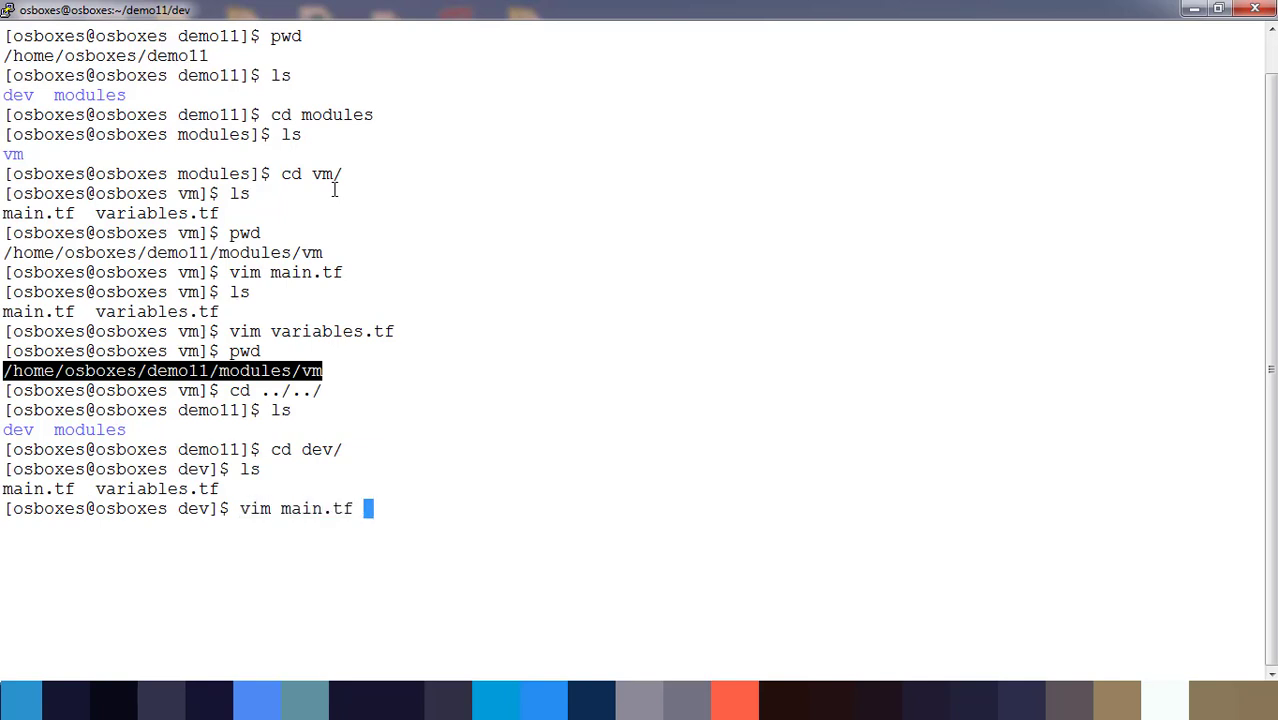
key("Return")
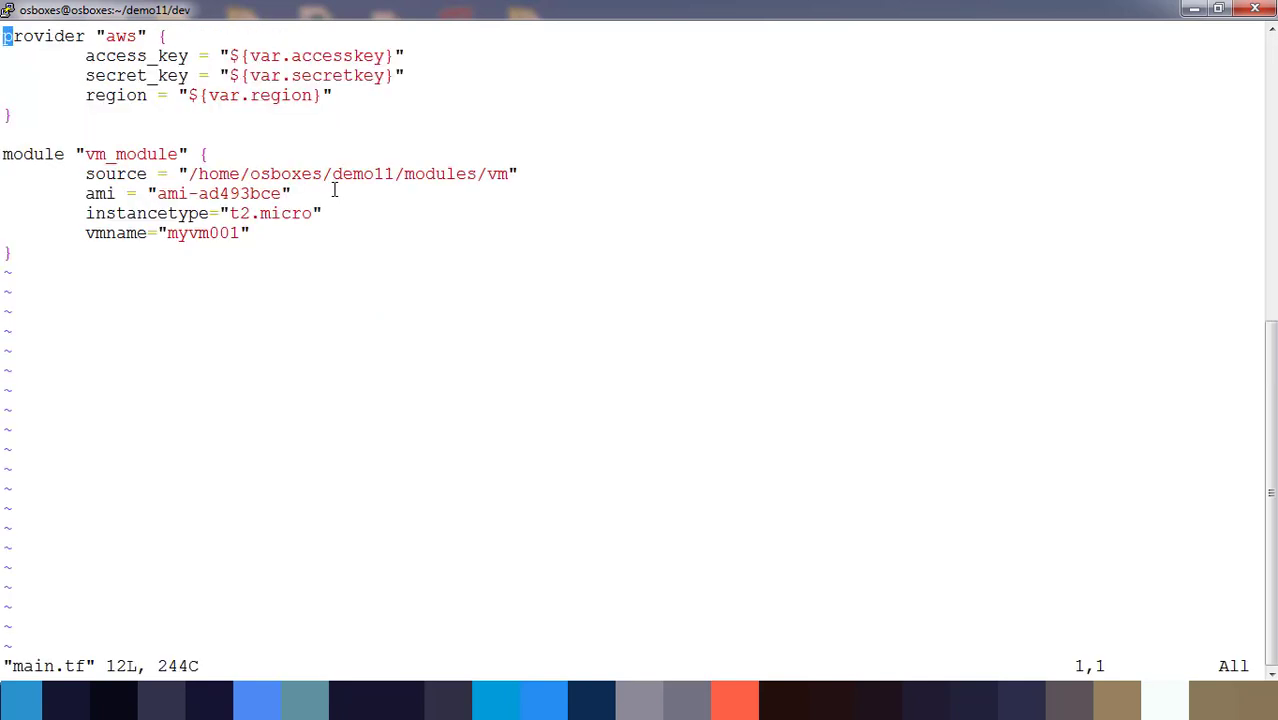
mouse_move(148, 96)
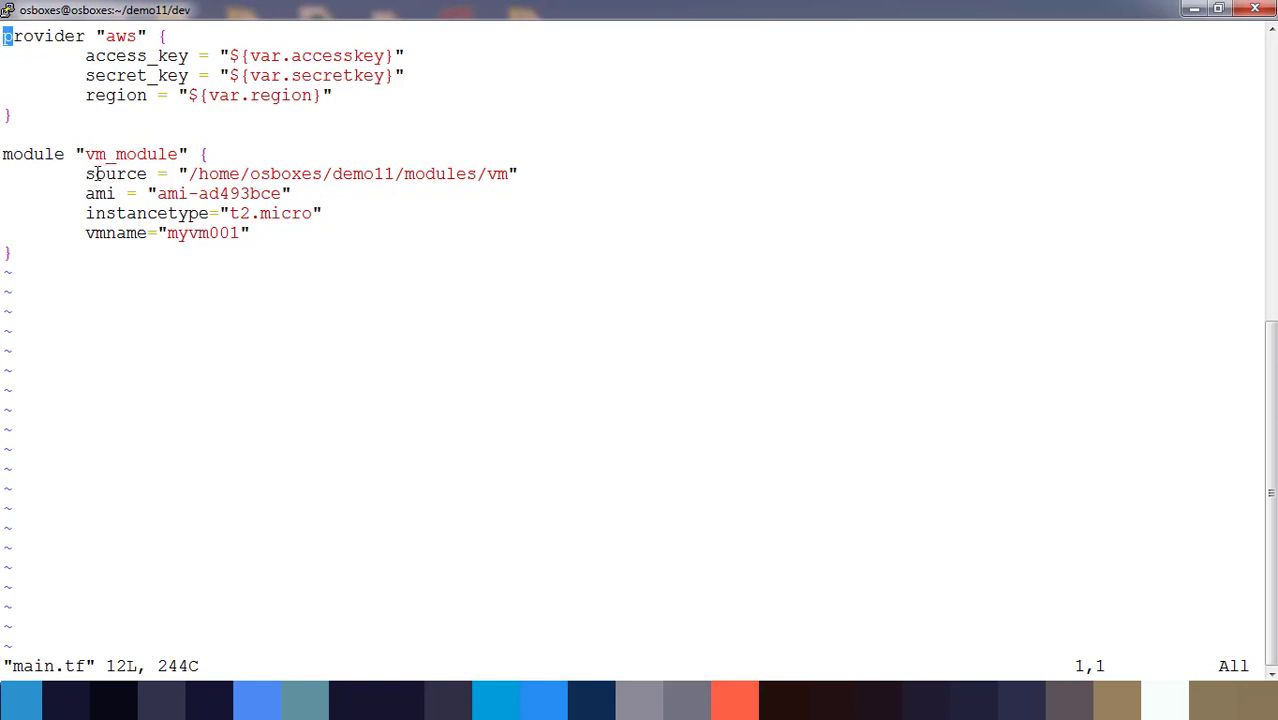
double_click(114, 172)
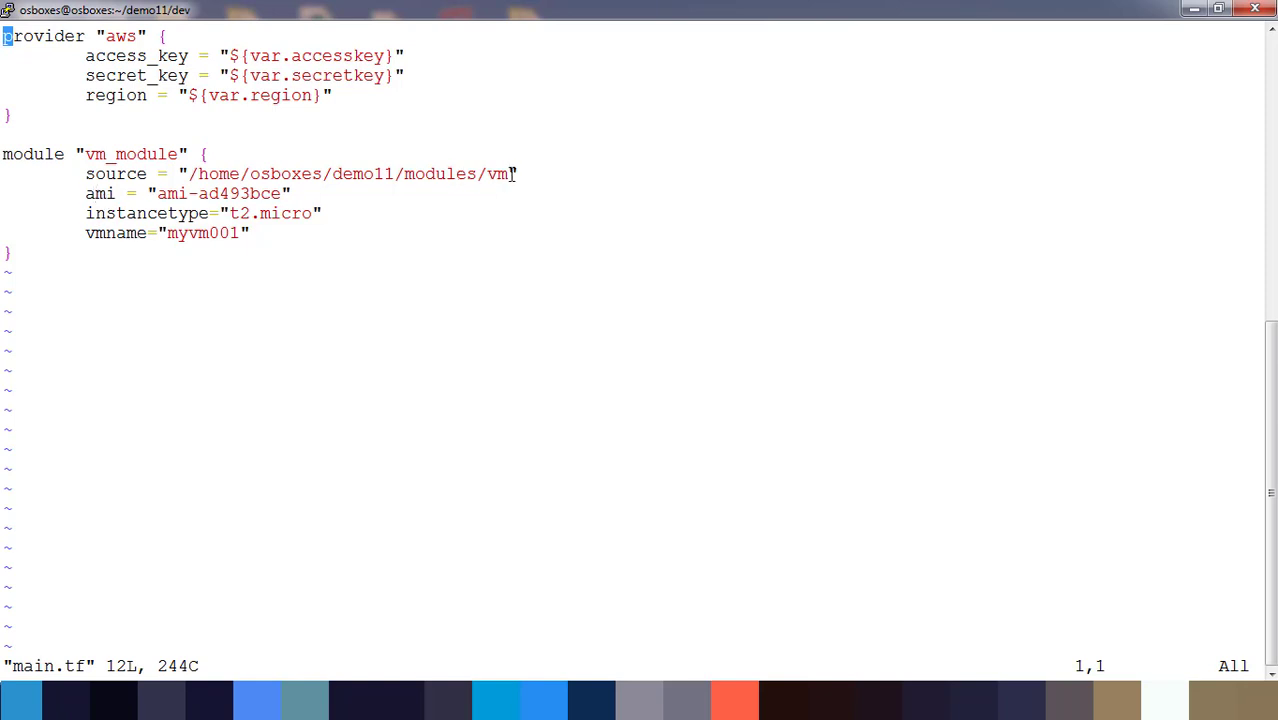
mouse_move(412, 172)
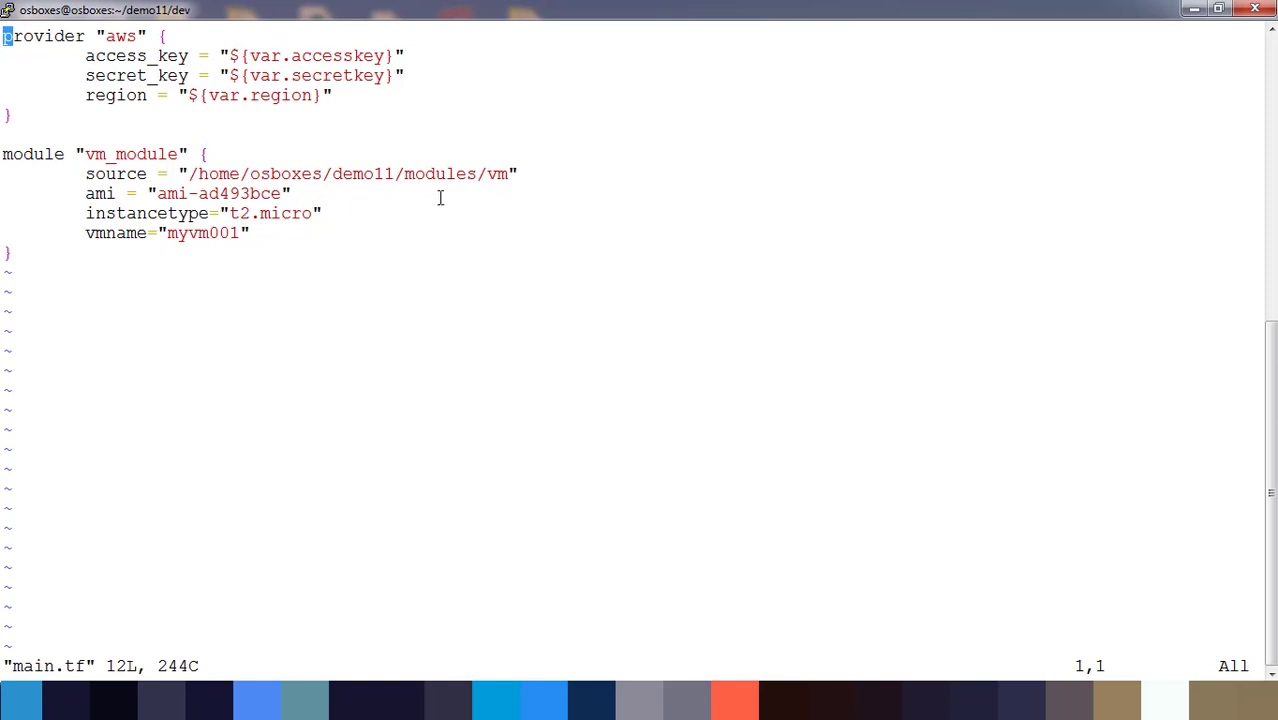
mouse_move(128, 212)
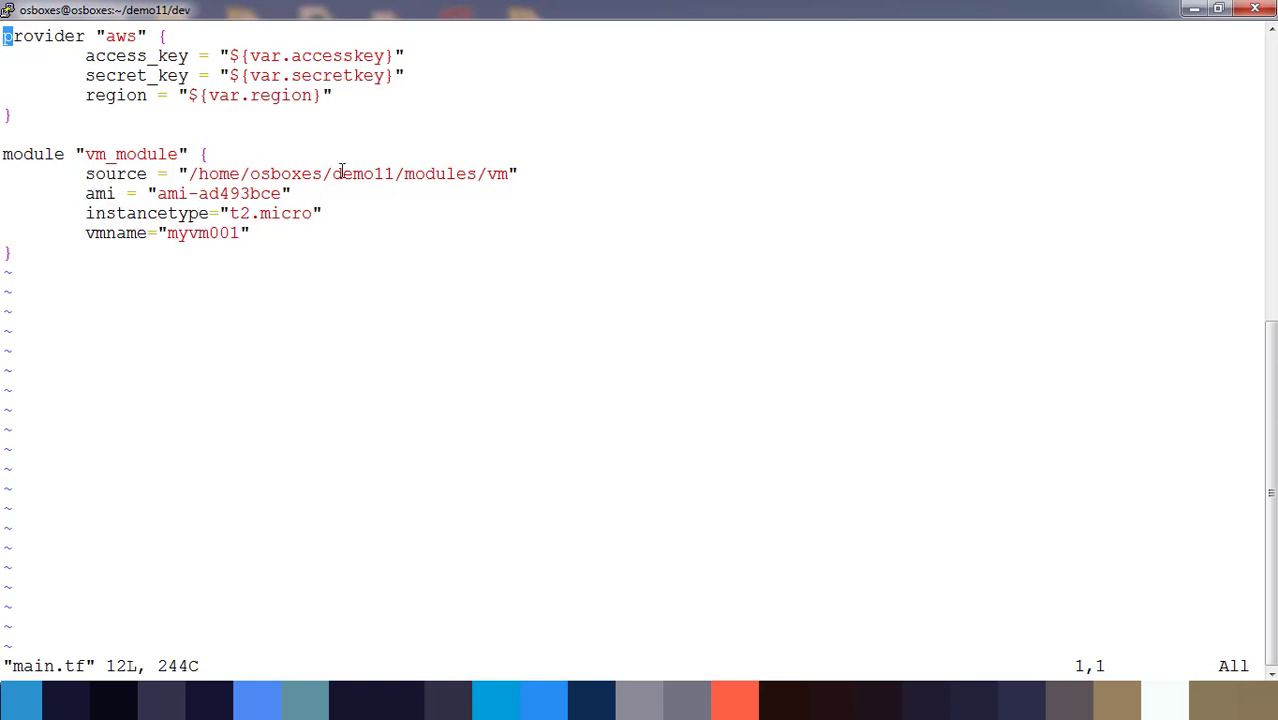
mouse_move(272, 196)
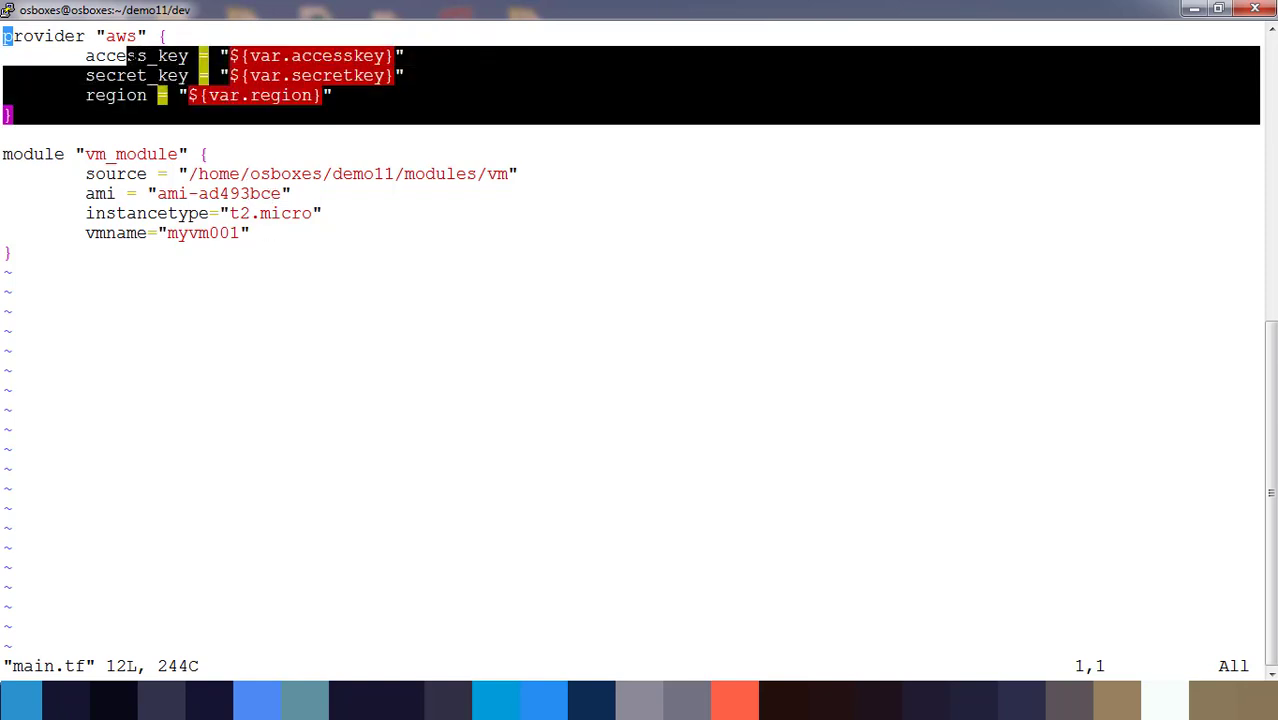
type(":q")
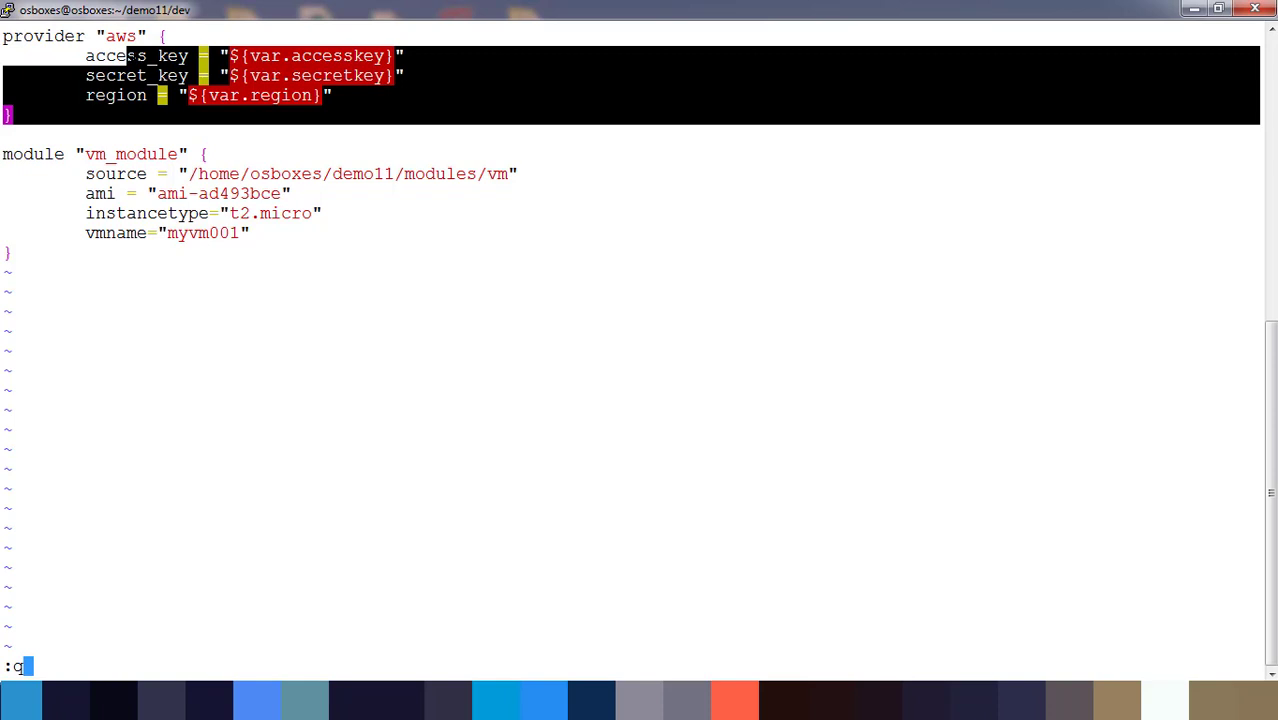
Return to the shell in dev, recheck main.tf, and run terraform init to download the aws 2.42 plugin.
key("Return")
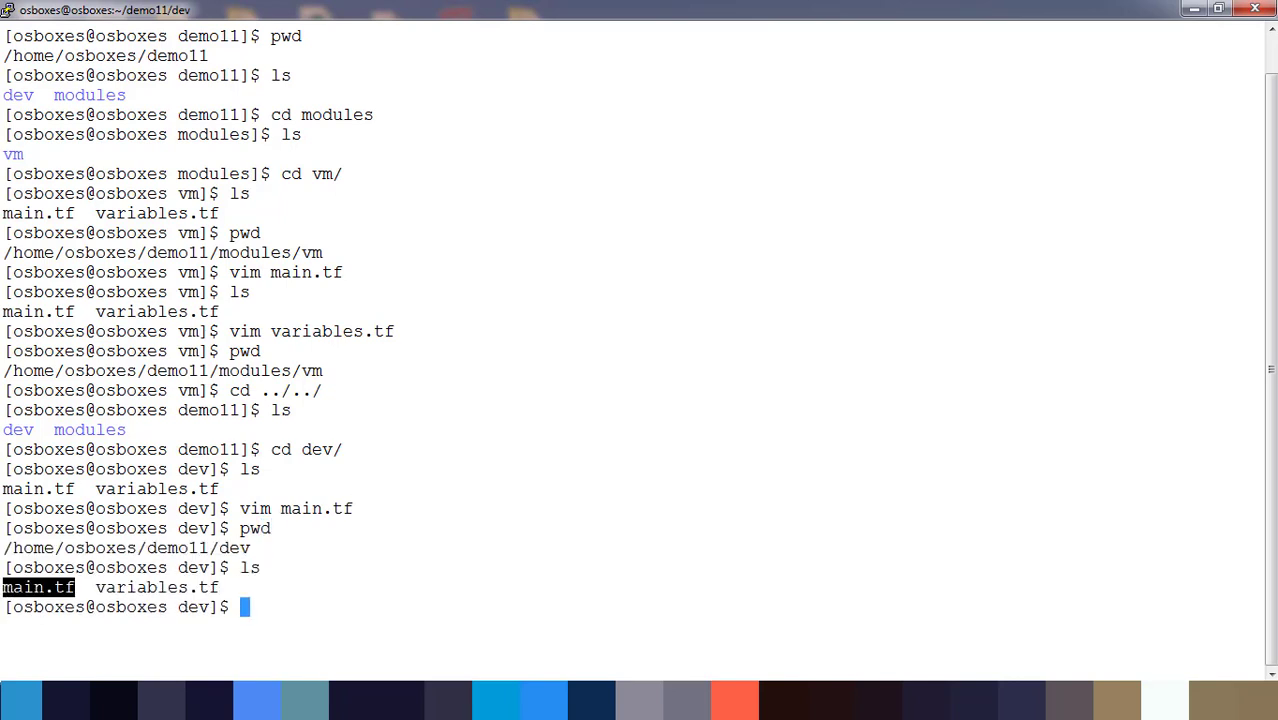
type("vim main.tf")
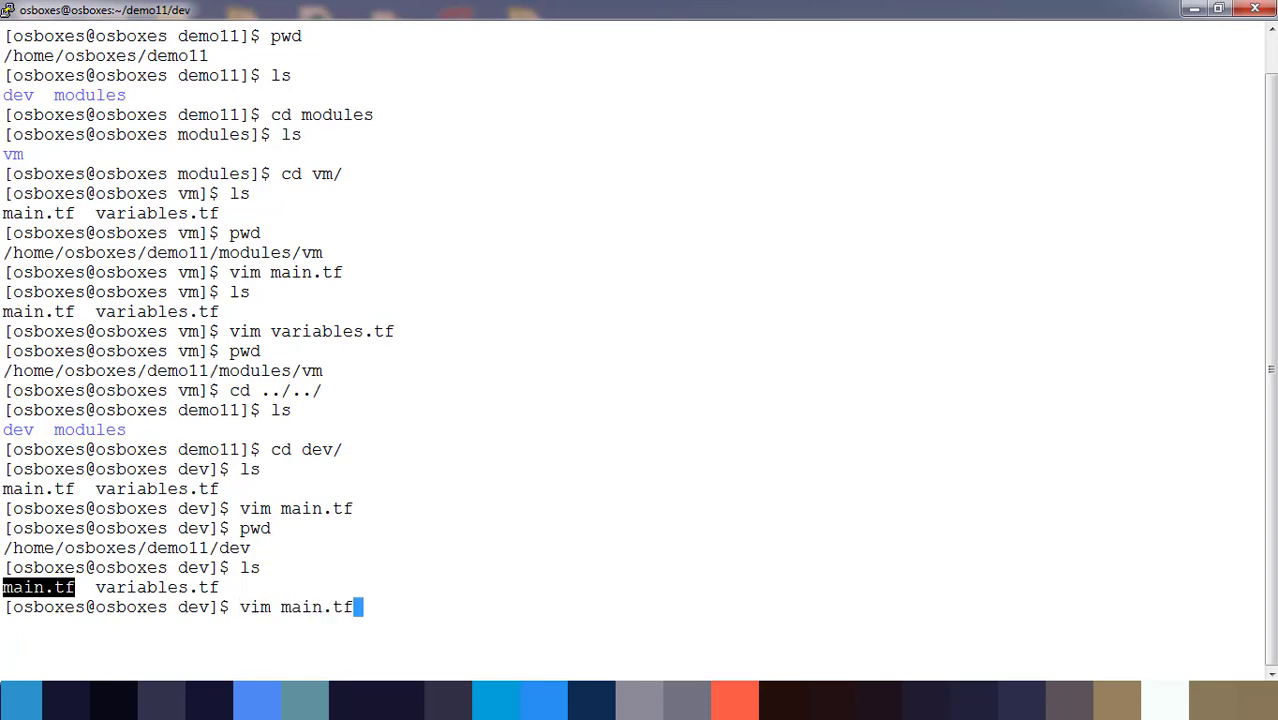
key("Return")
type("terraform init")
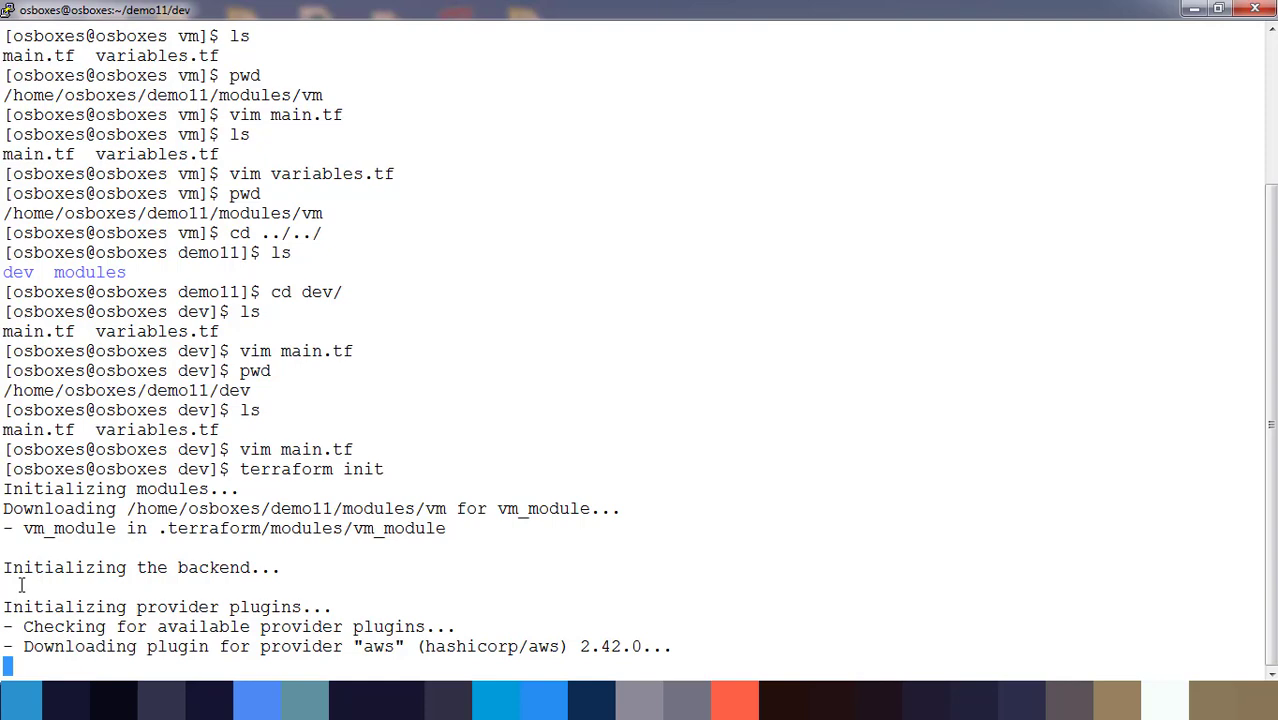
scroll("down", 3)
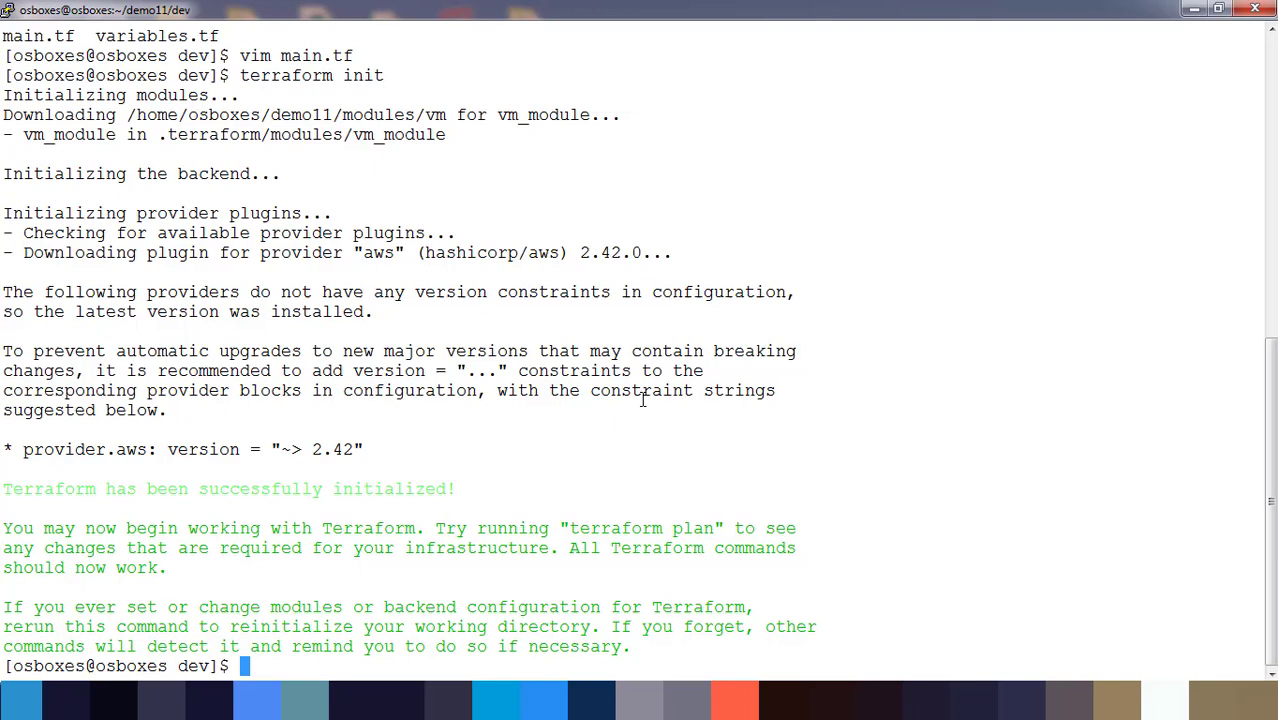
Clear the screen and run terraform validate, highlighting the Success message.
type("clear")
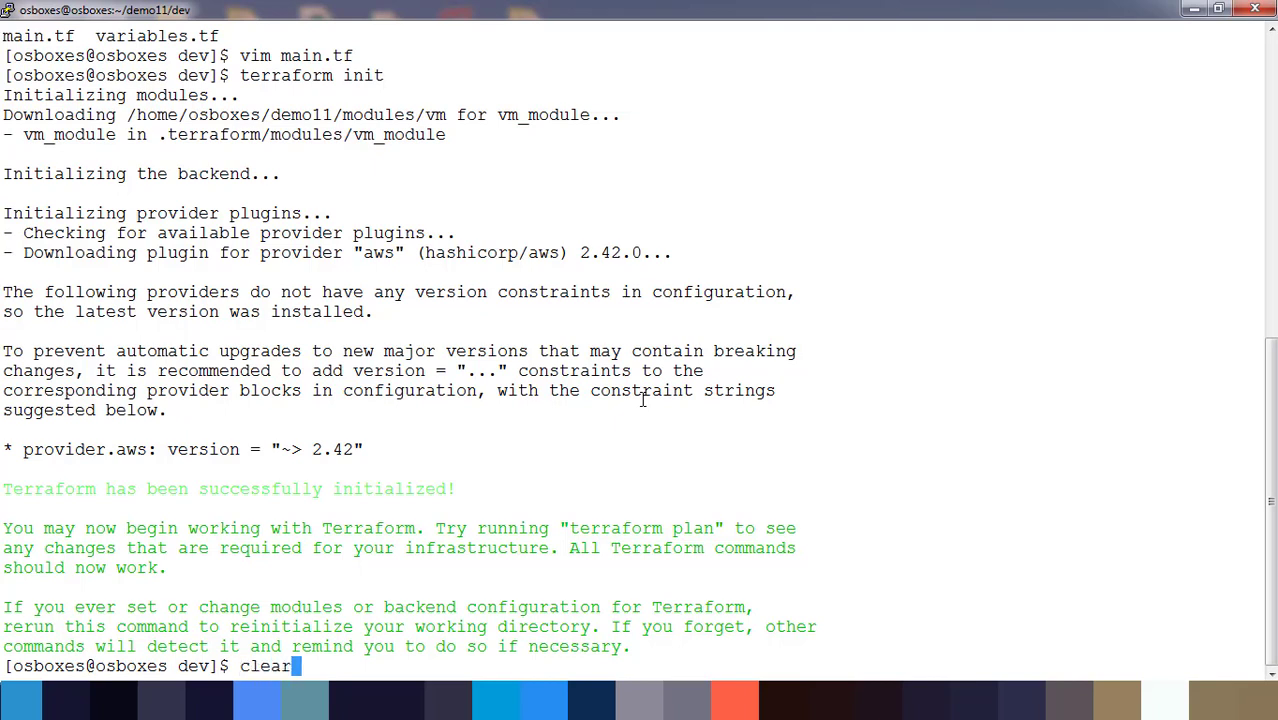
key("Return")
type("terraform validate")
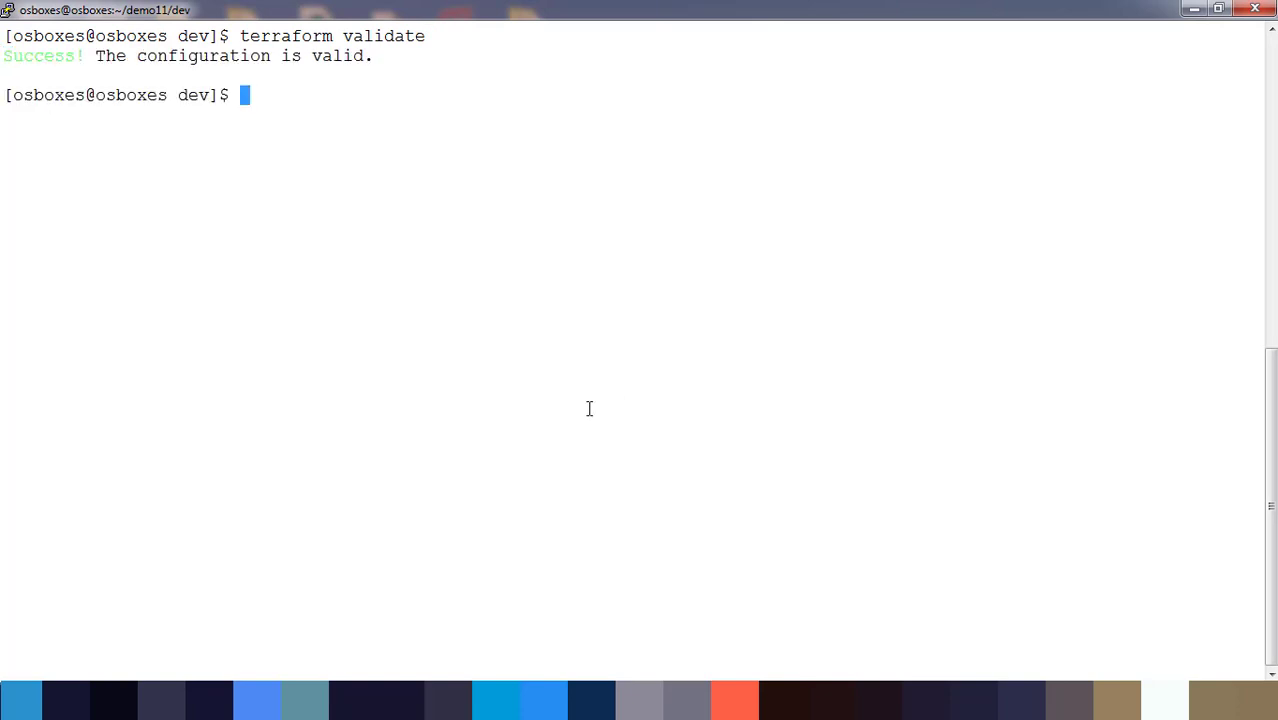
mouse_move(14, 62)
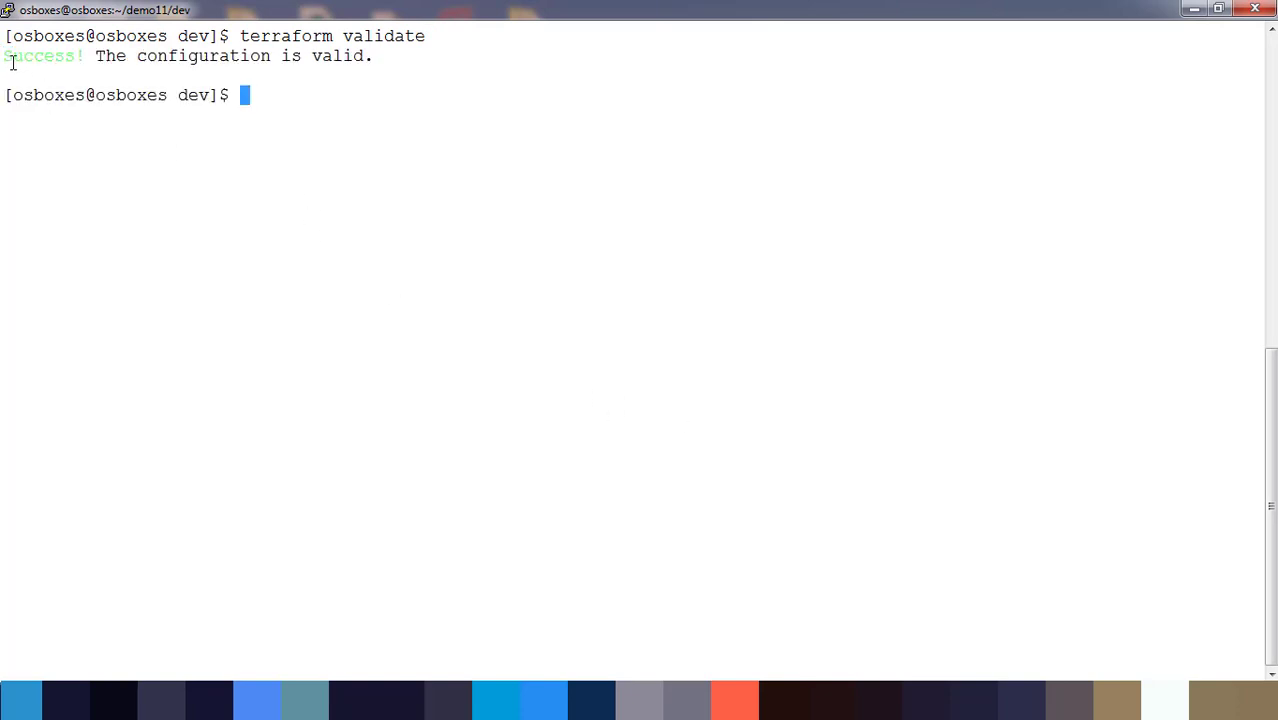
double_click(42, 56)
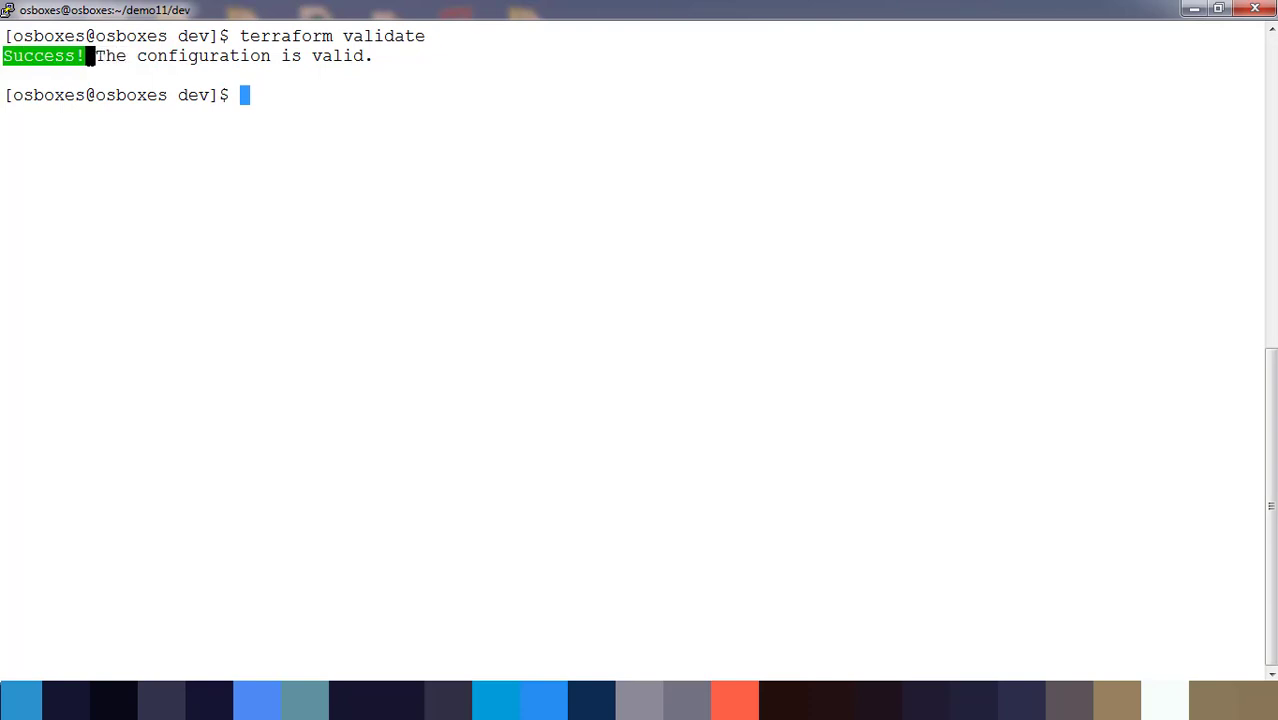
Run terraform plan and read the summary of 1 to add, 0 to change, 0 to destroy.
type("terraform plan")
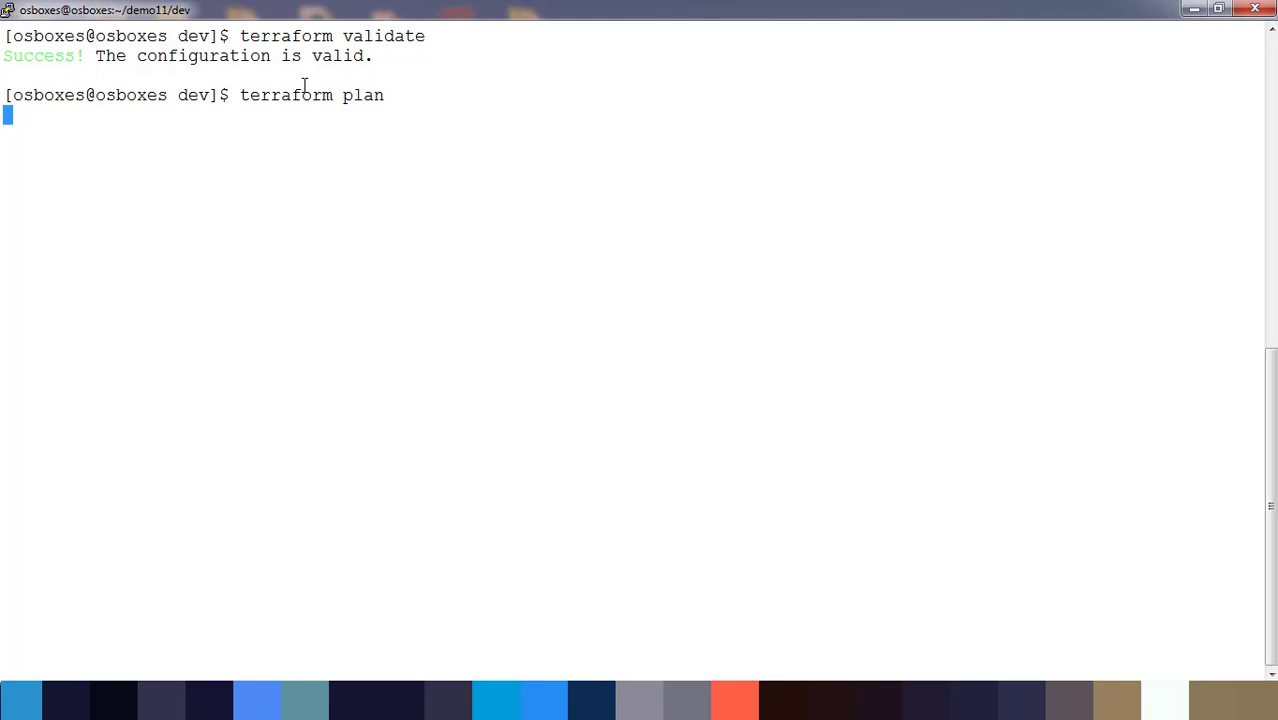
key("Return")
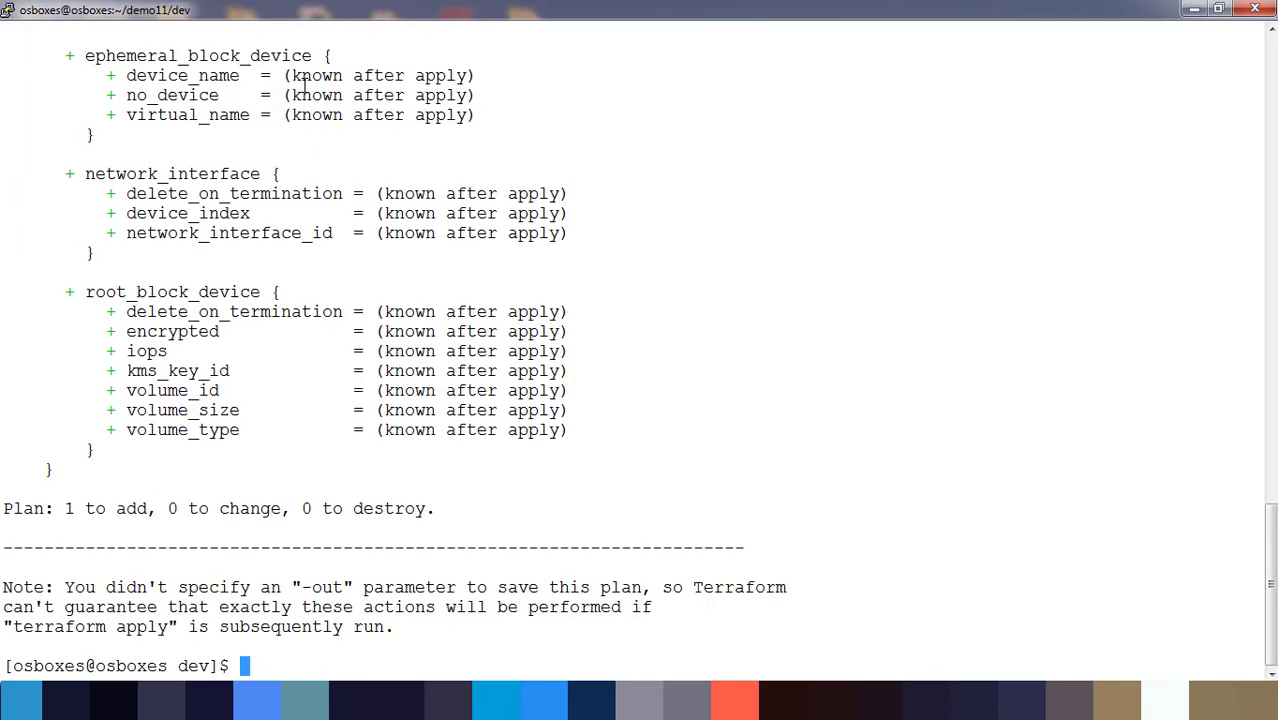
mouse_move(72, 516)
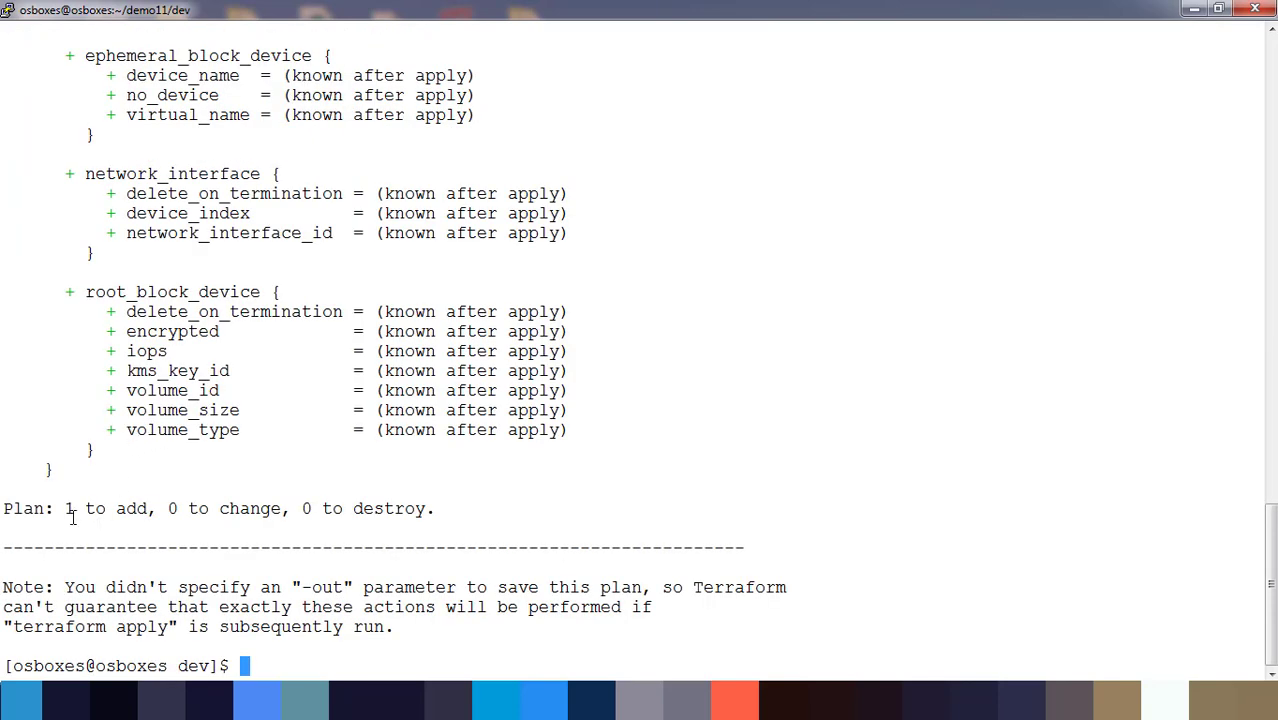
mouse_move(80, 544)
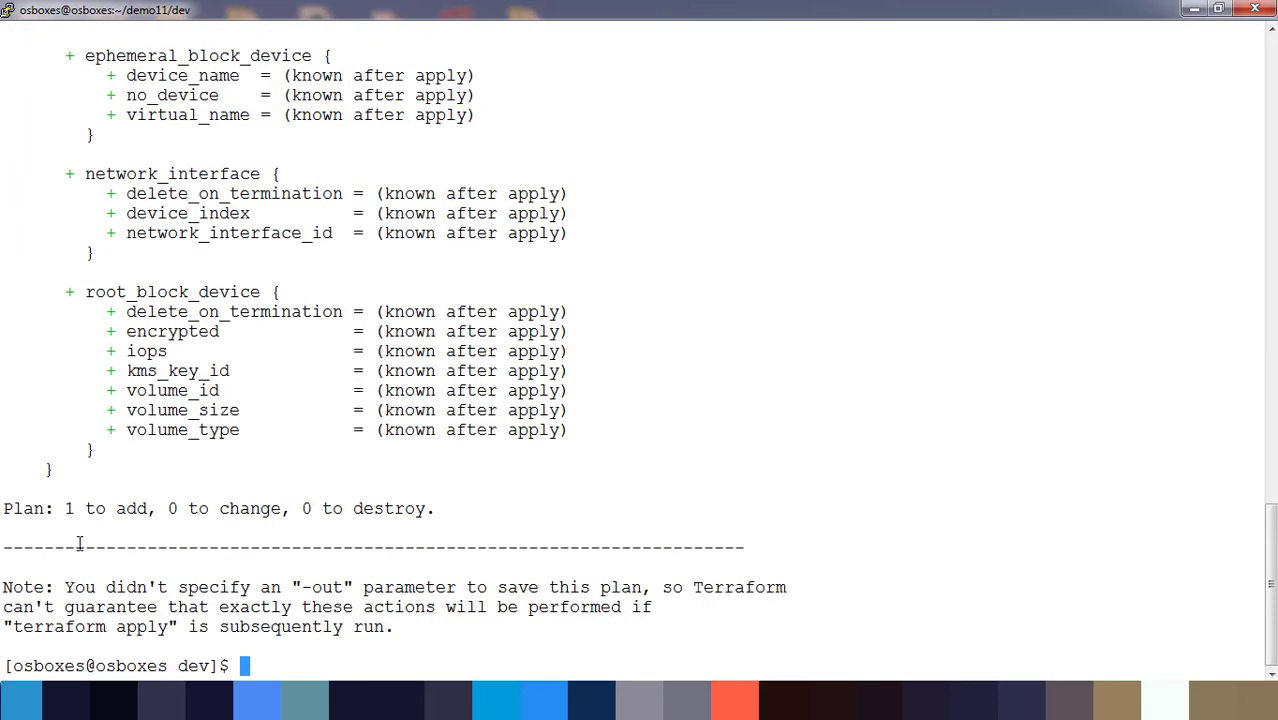
mouse_move(388, 536)
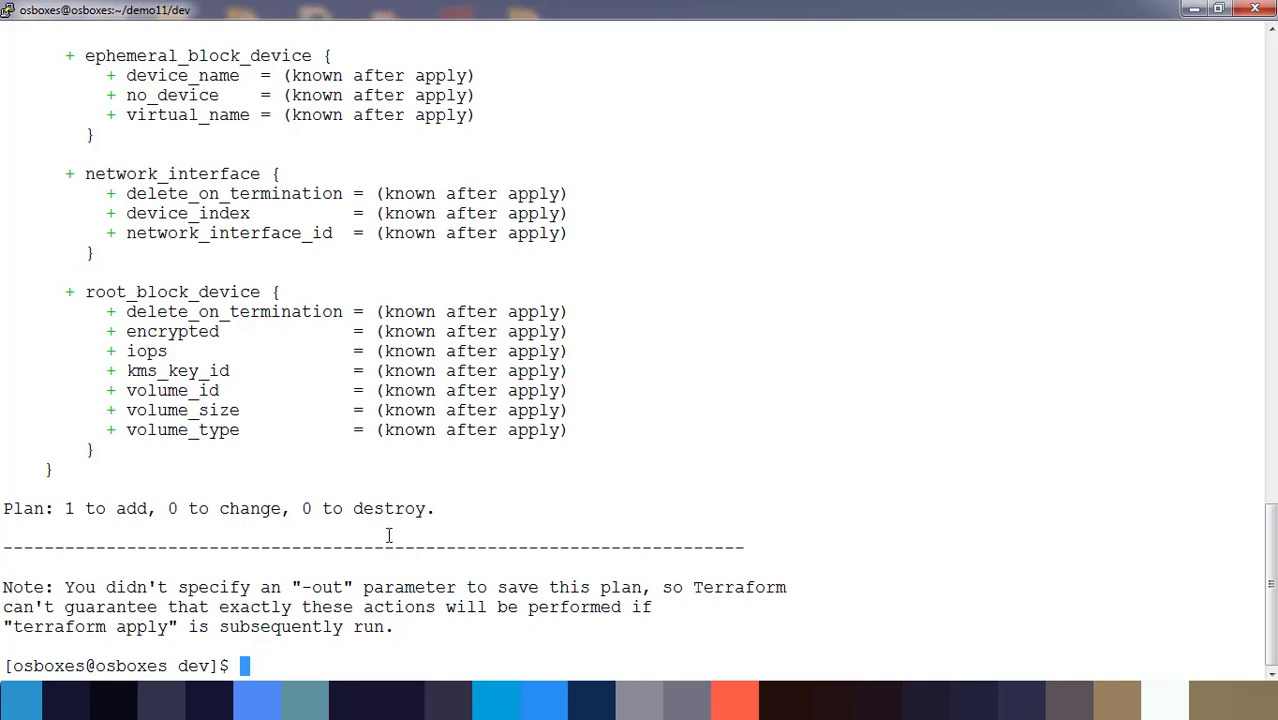
Run terraform apply and answer yes so the myvm001 instance creation begins.
type("terraform apply")
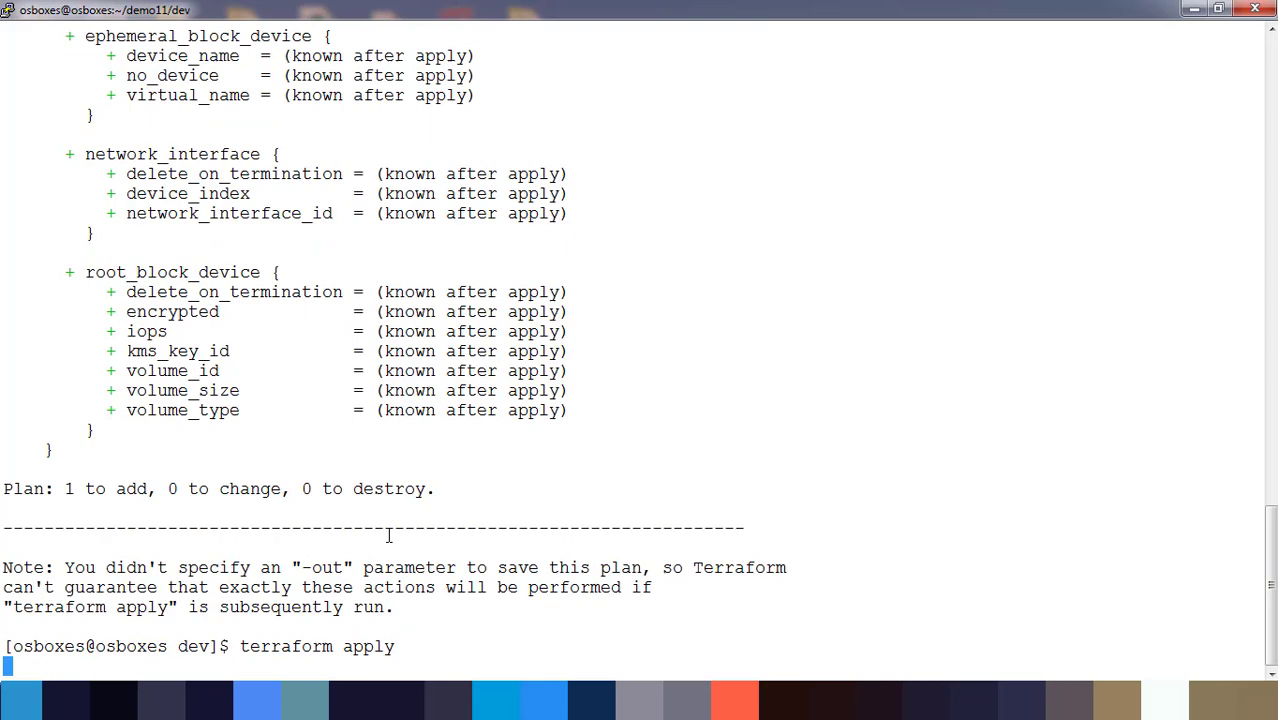
mouse_move(1096, 144)
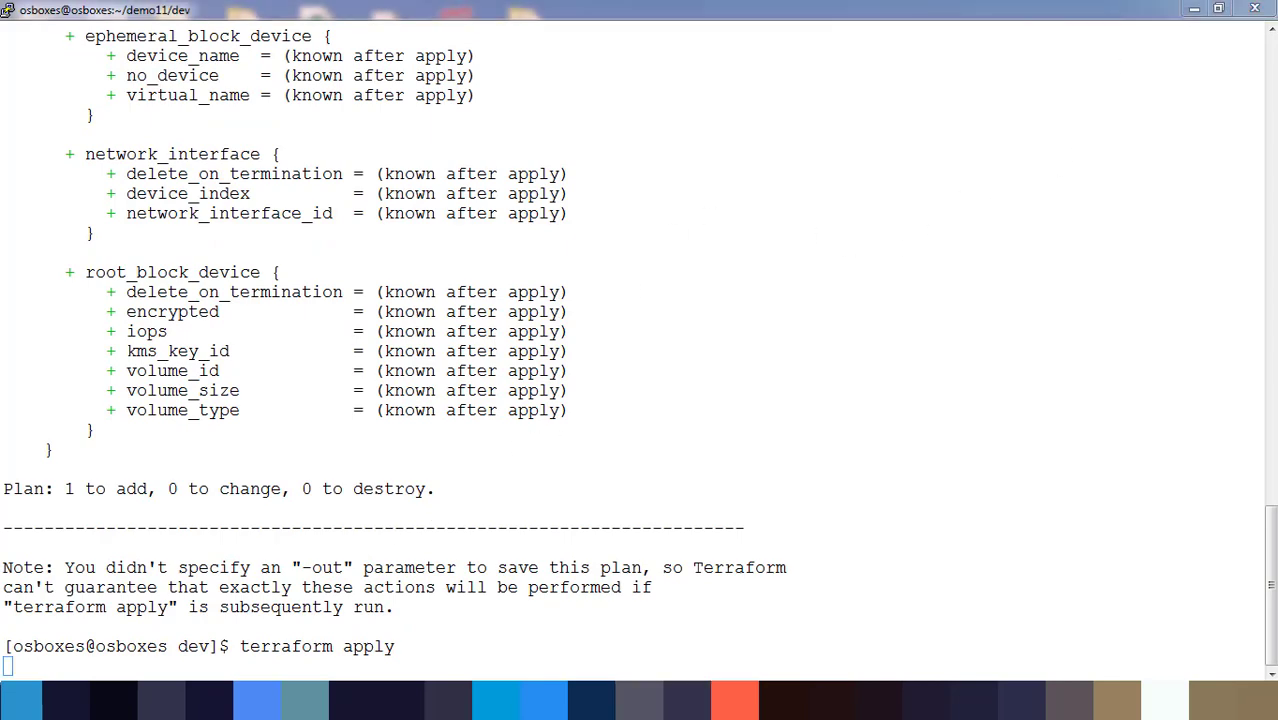
key("Return")
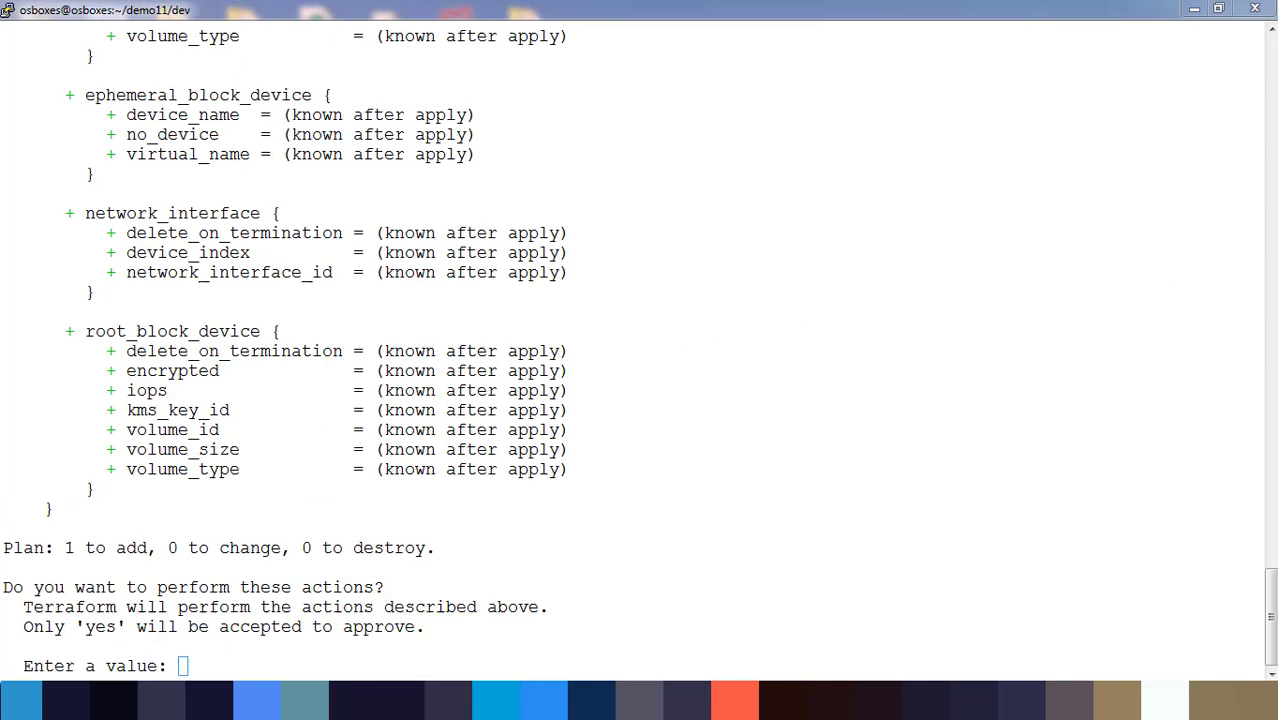
type("yes")
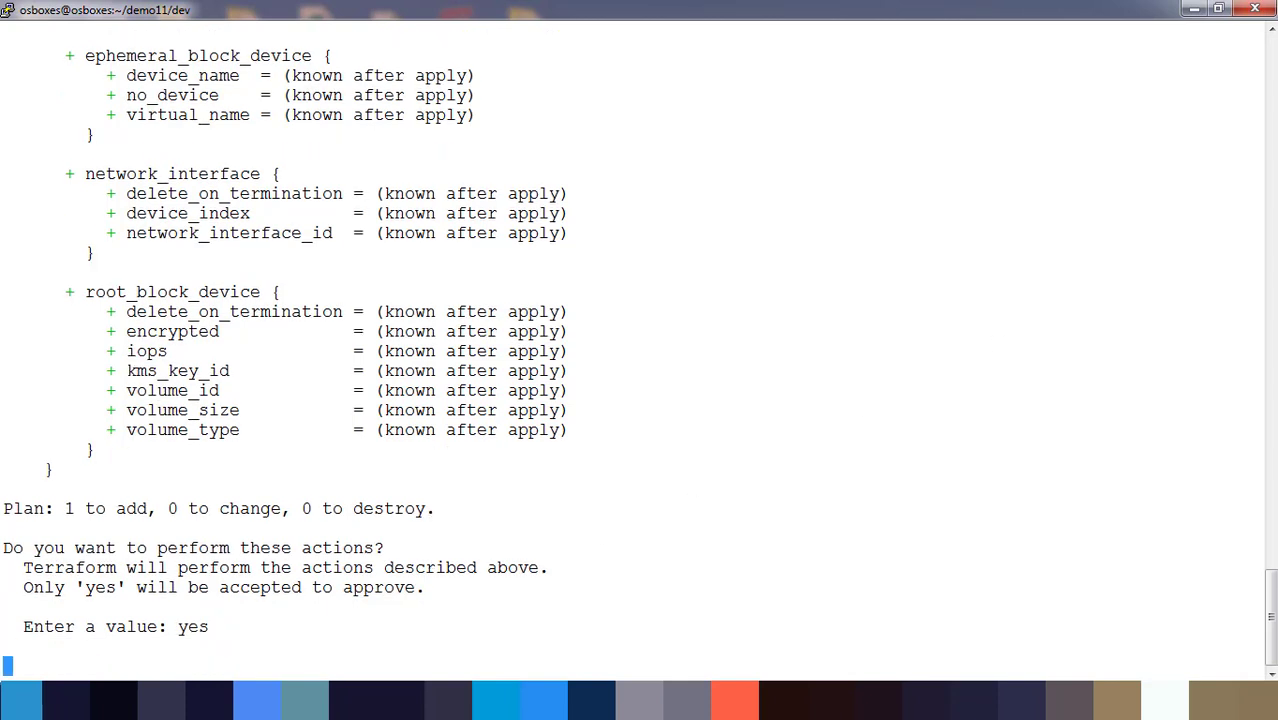
key("Return")
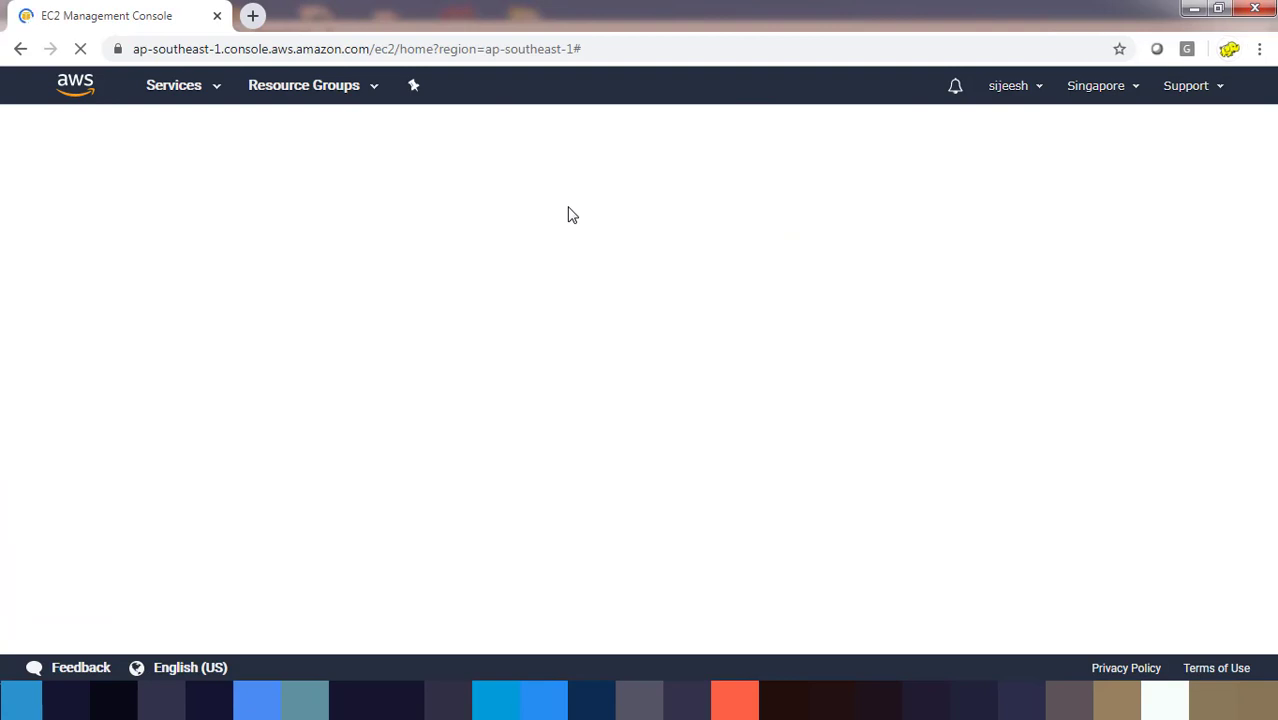
mouse_move(552, 202)
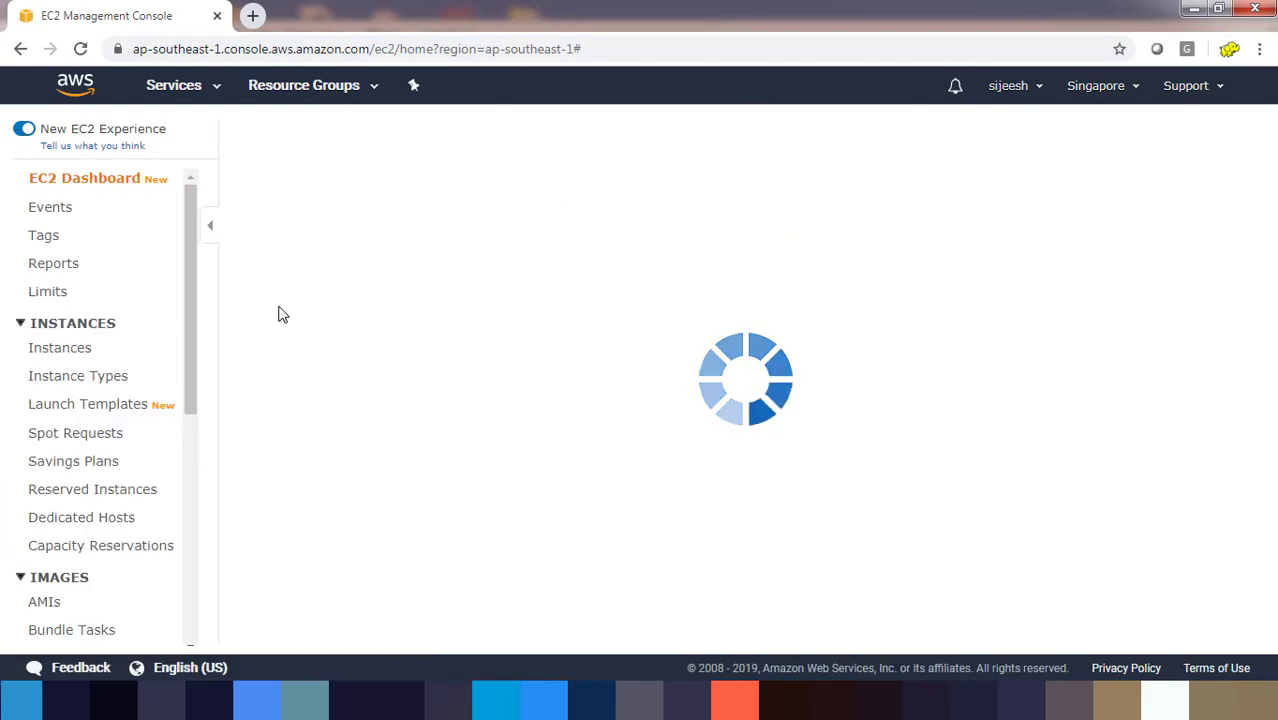
mouse_move(266, 308)
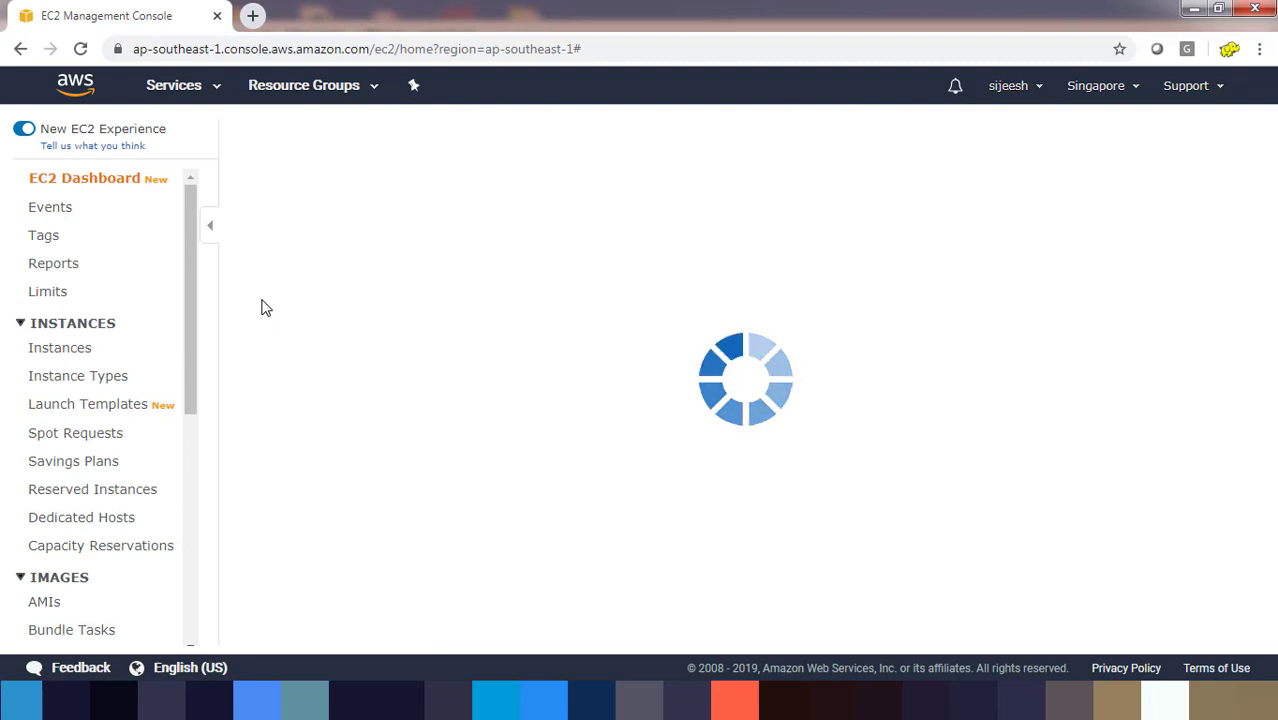
mouse_move(398, 418)
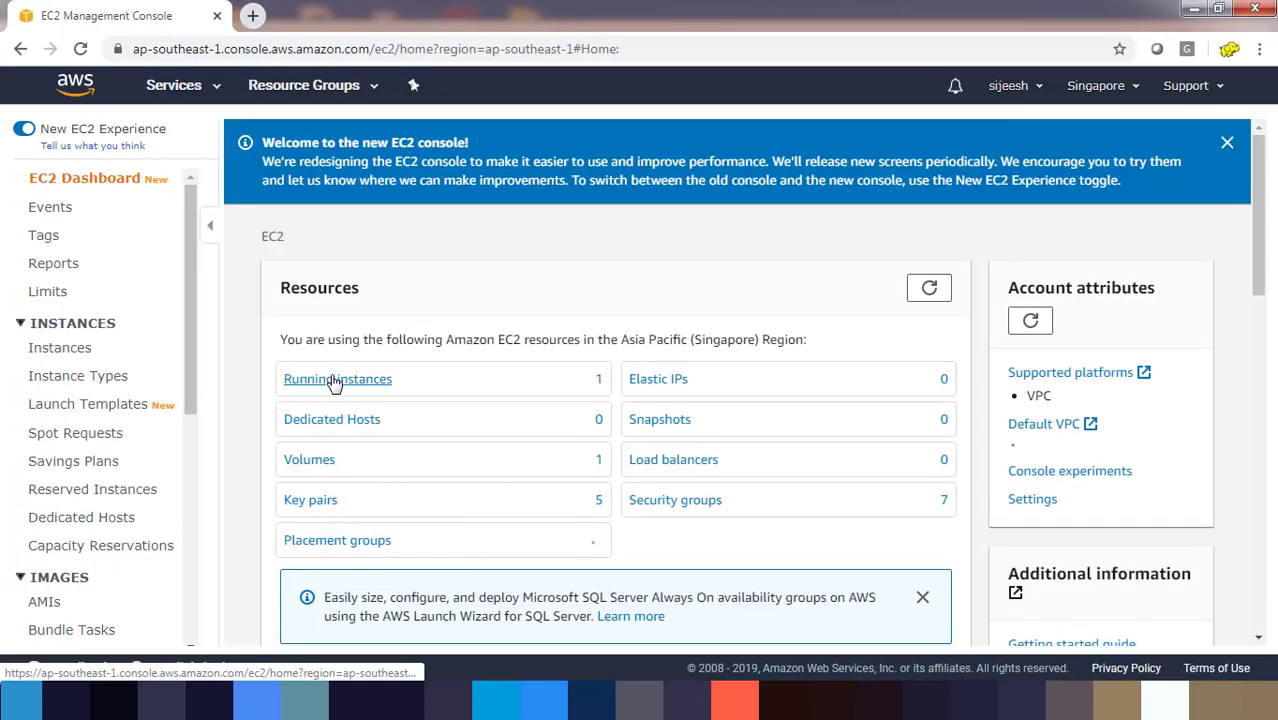
Show the Running instances list to check myvm001 as a t2.micro in ap-southeast-1b.
left_click(336, 378)
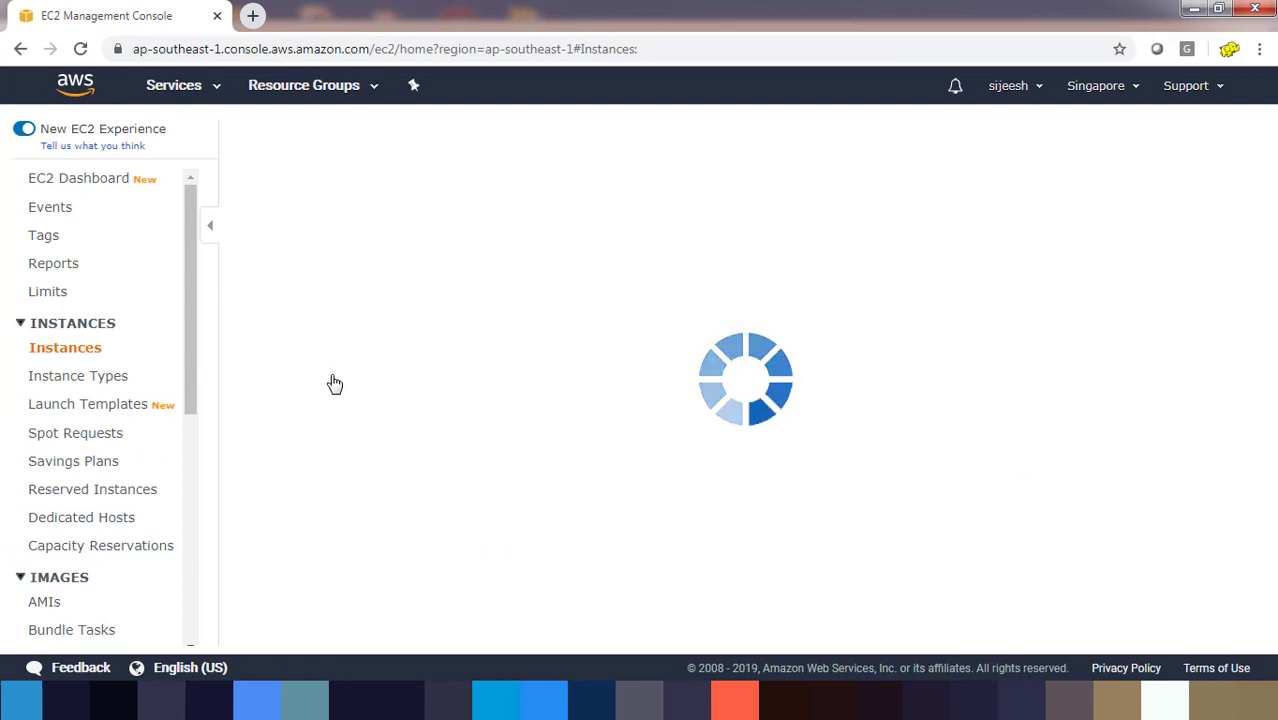
mouse_move(460, 320)
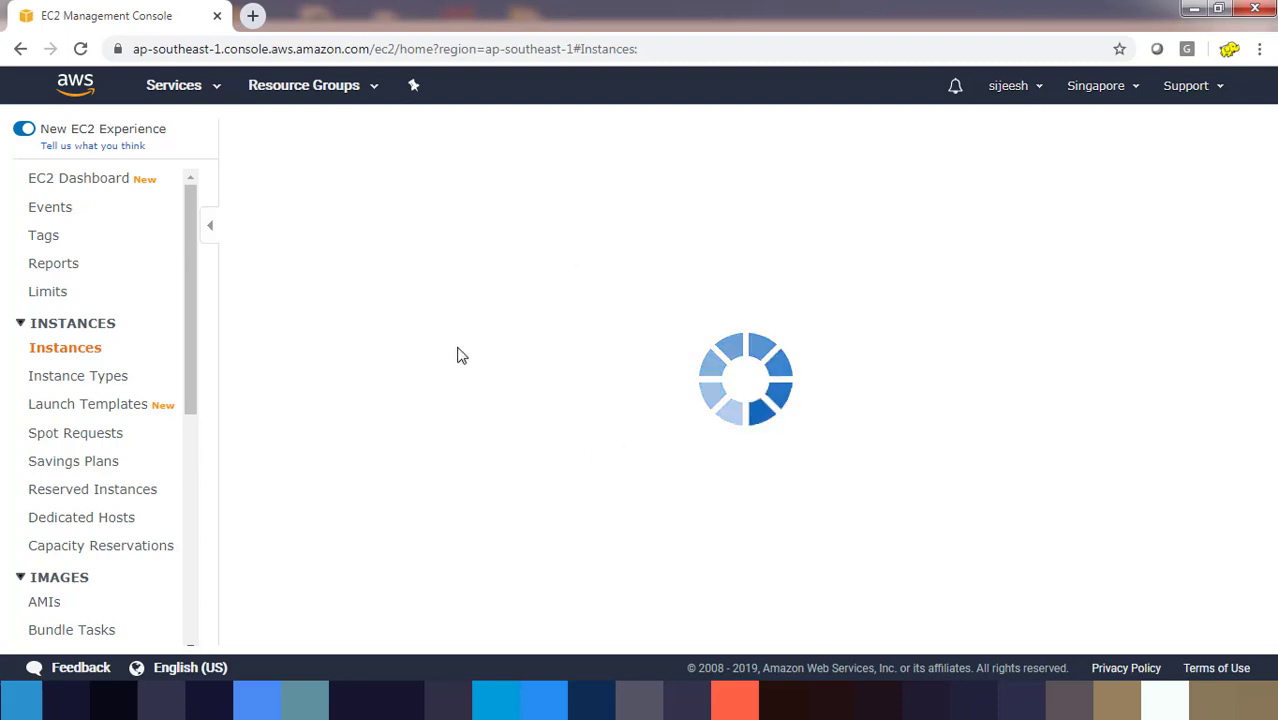
mouse_move(408, 240)
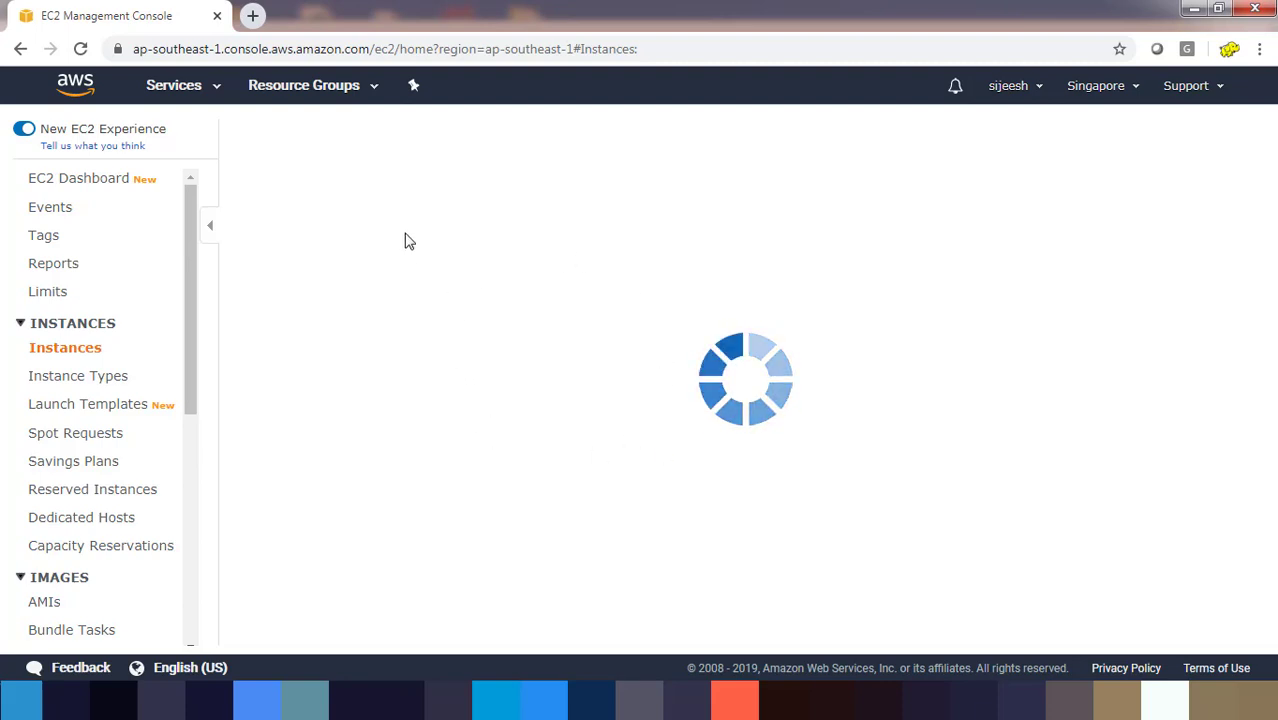
mouse_move(462, 296)
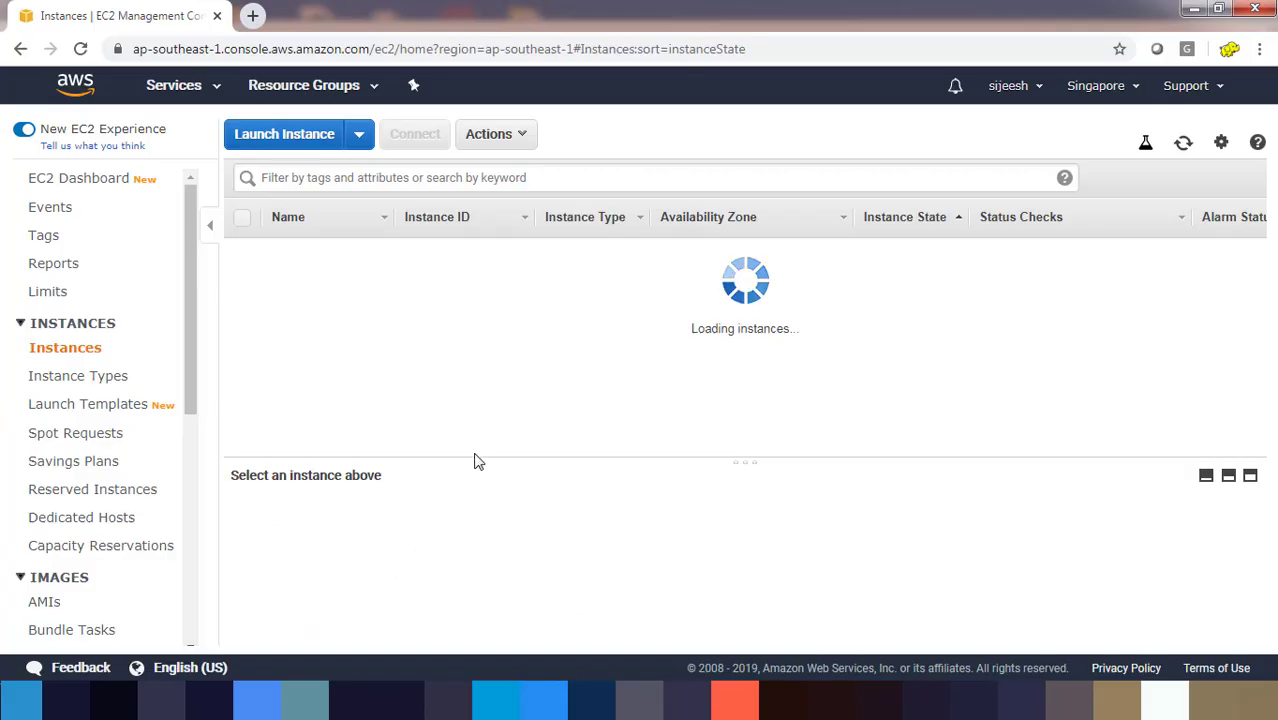
mouse_move(624, 308)
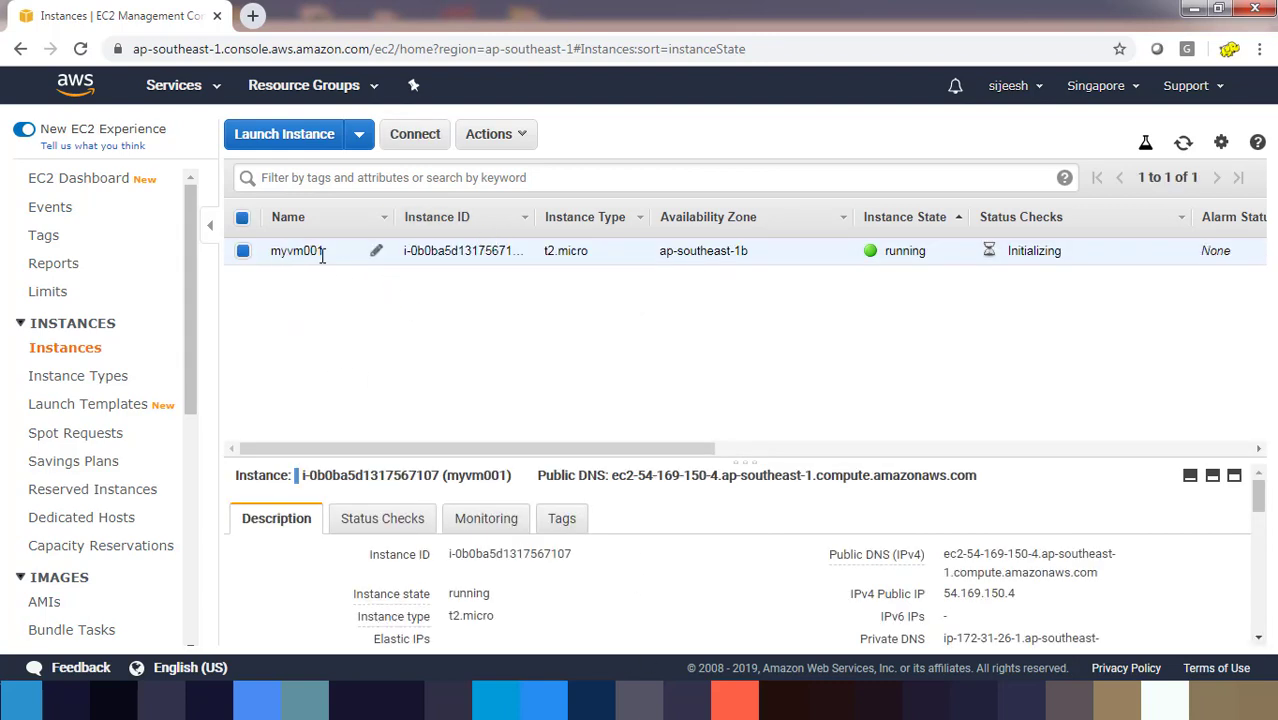
mouse_move(700, 268)
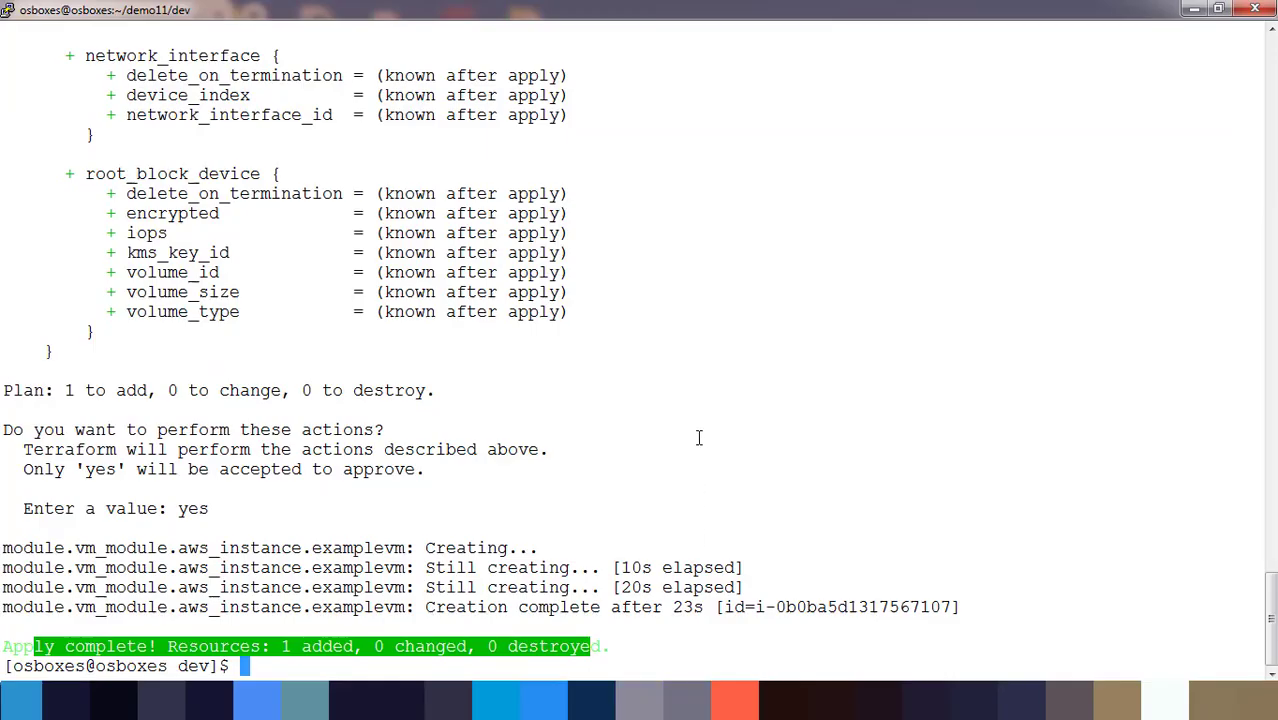
Run terraform destroy, confirm with yes, and highlight the 1 to destroy plan summary.
type("cle")
type("terraform destroy")
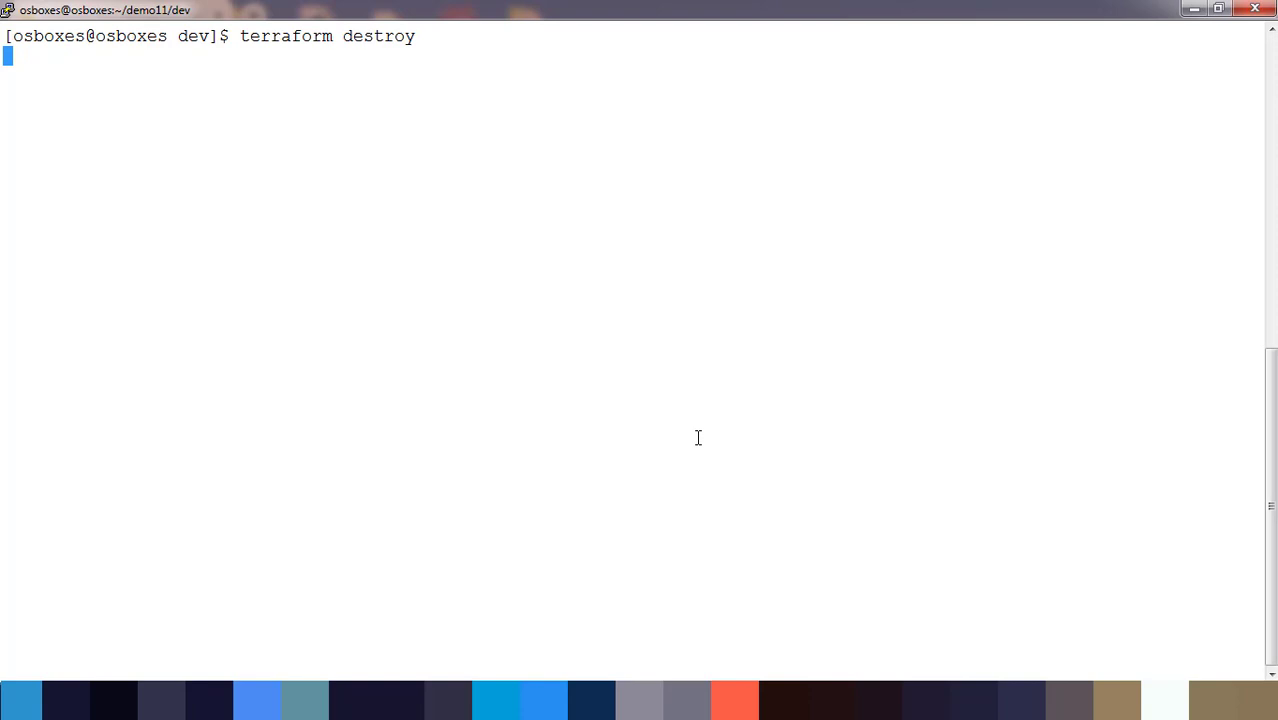
key("Return")
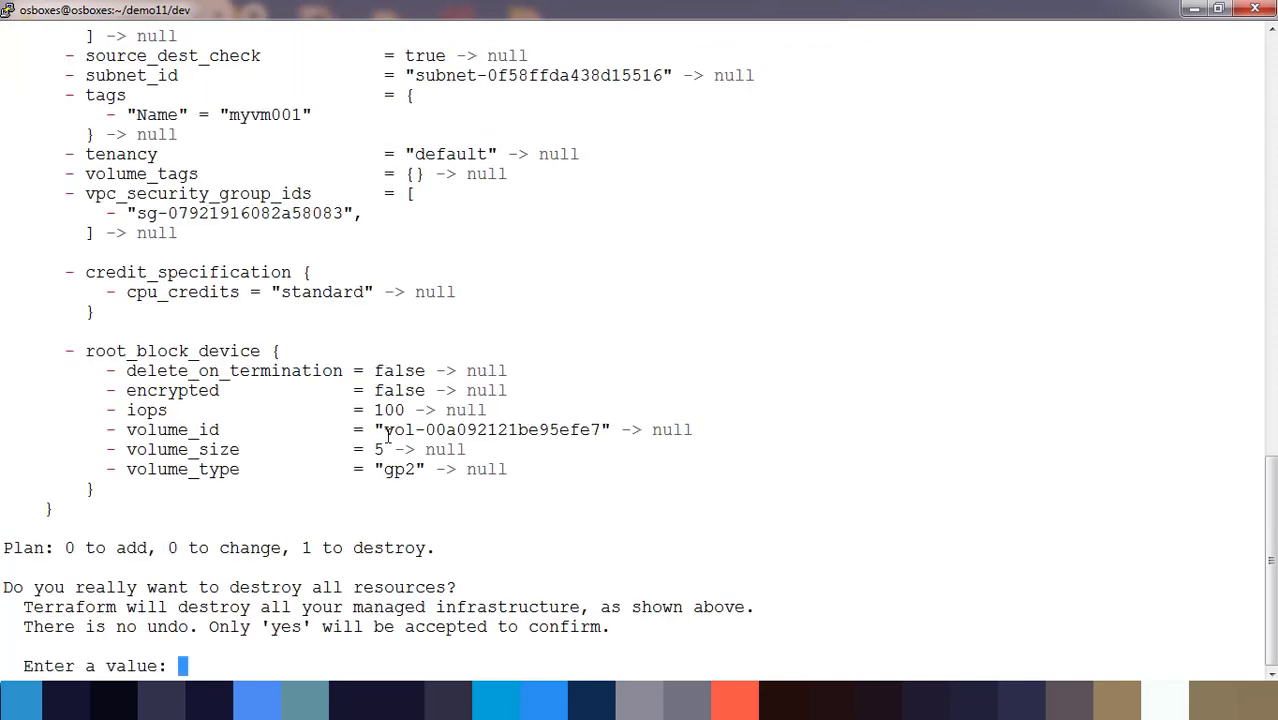
type("yes")
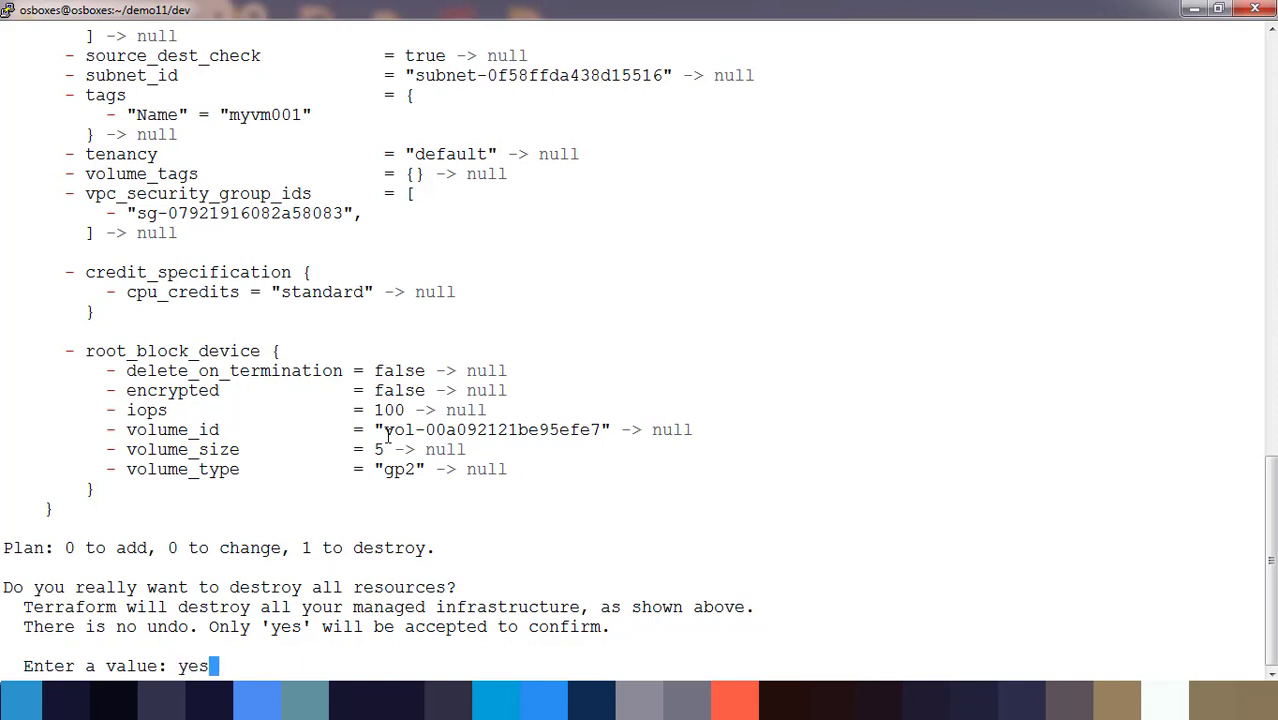
key("Return")
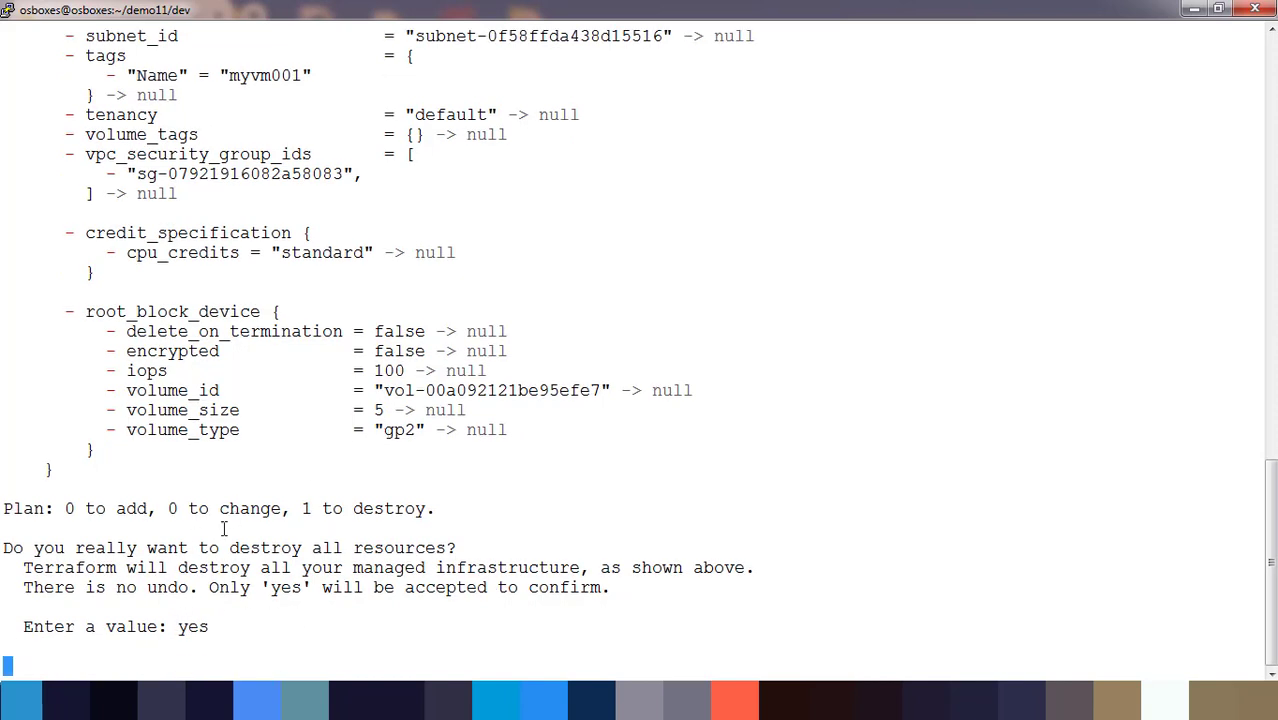
key("Return")
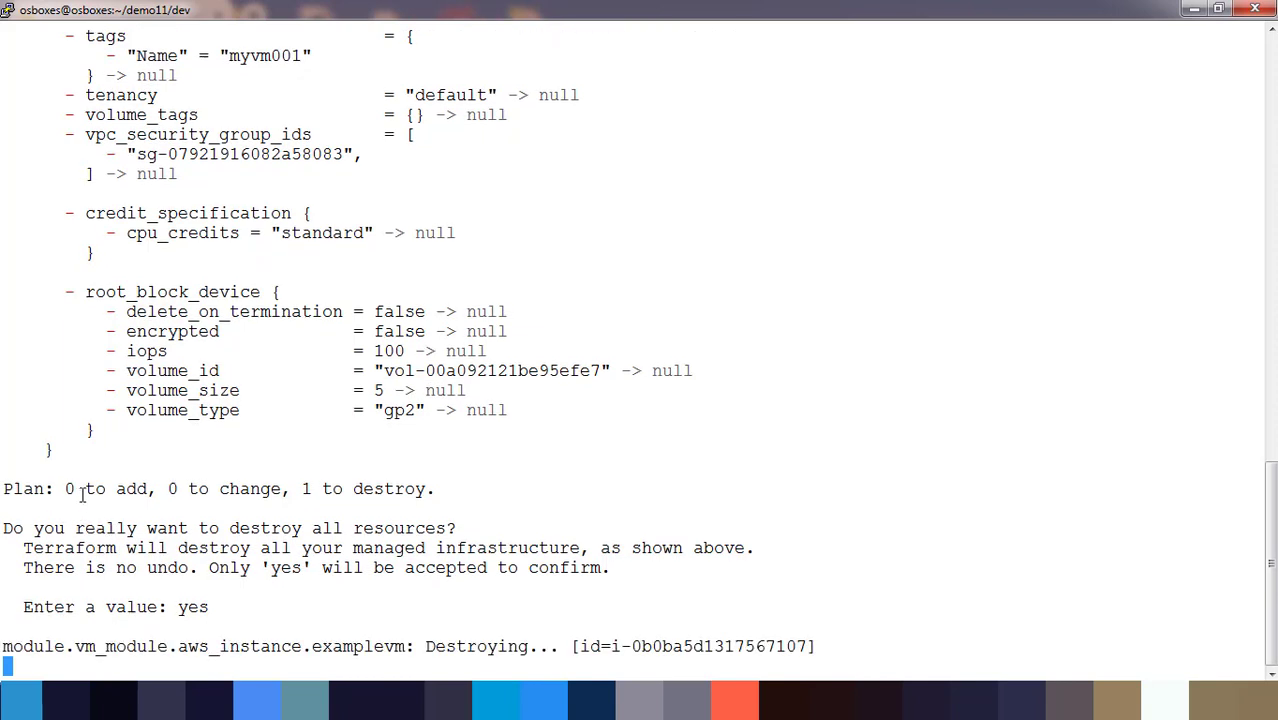
left_click_drag(78, 488, 272, 488)
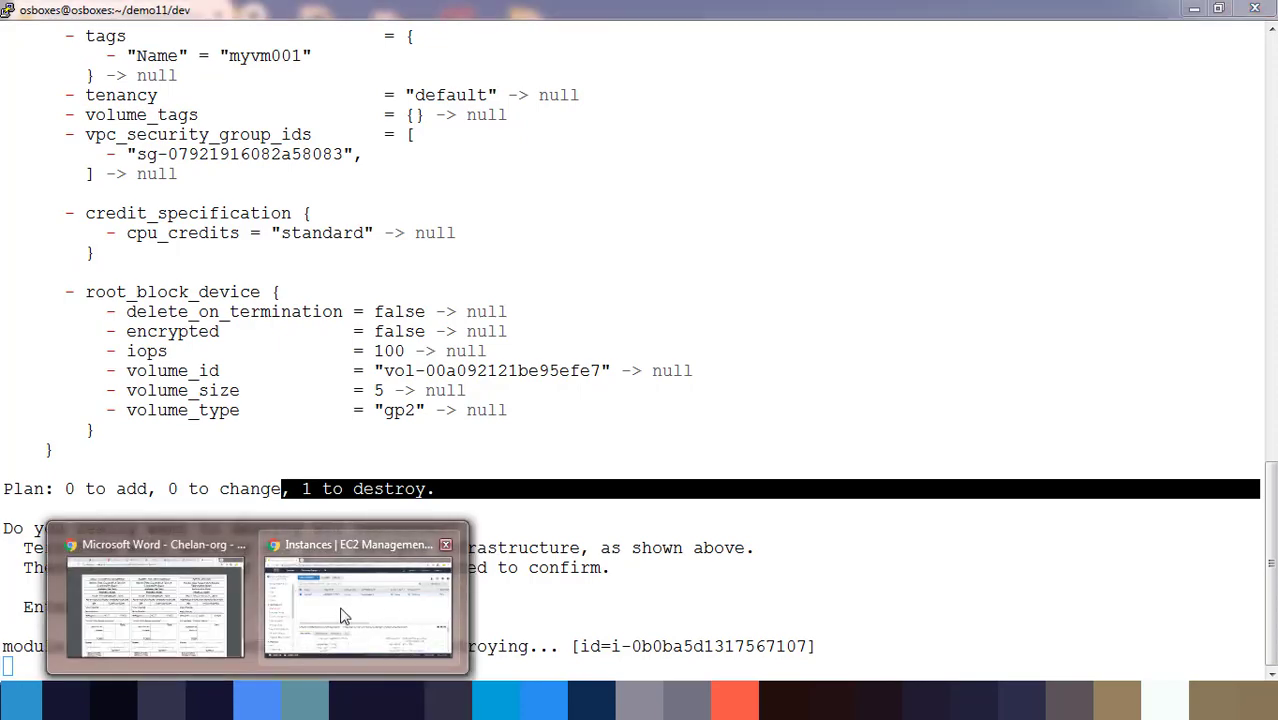
Return to the EC2 Instances list and confirm myvm001 shows state shutting-down.
left_click(358, 596)
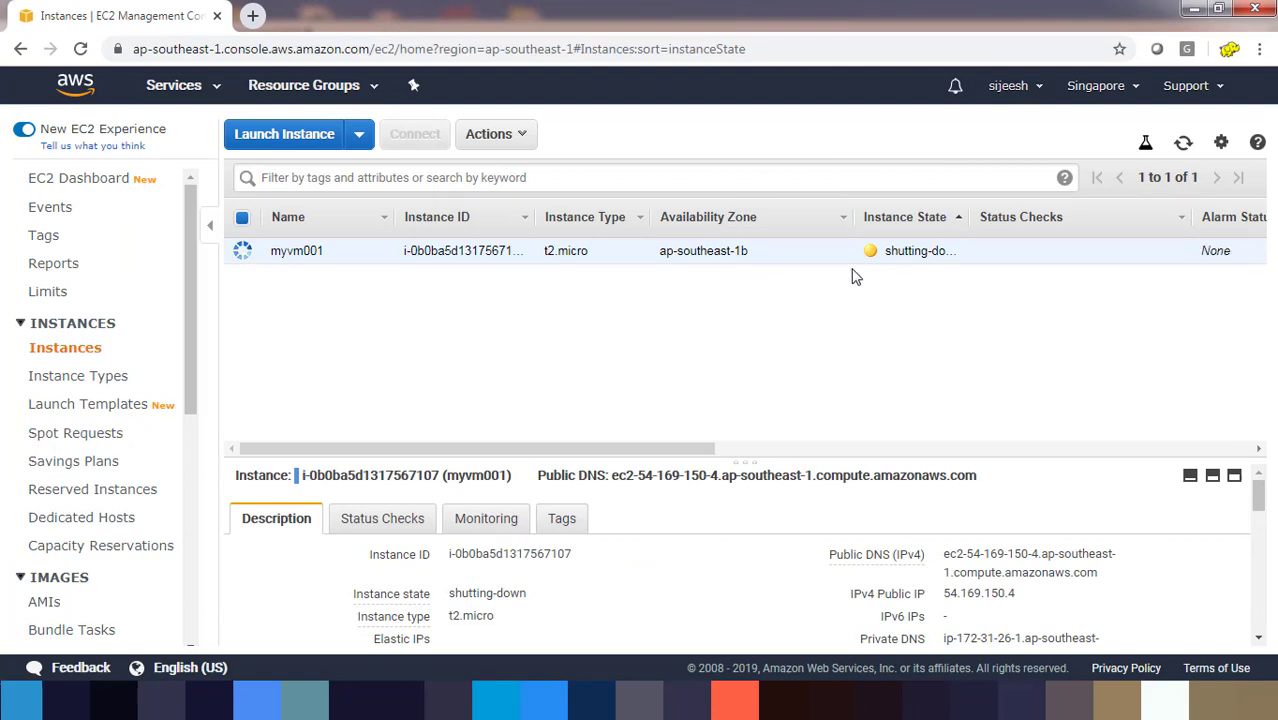
mouse_move(724, 268)
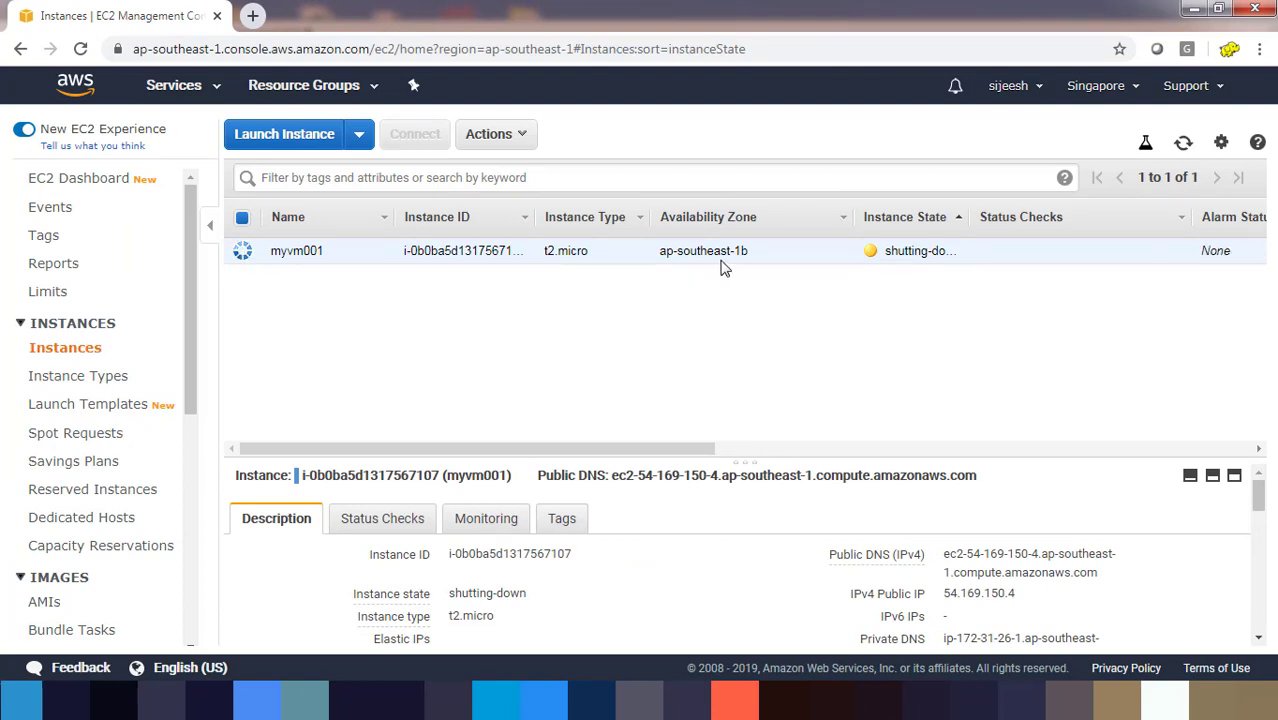
mouse_move(910, 272)
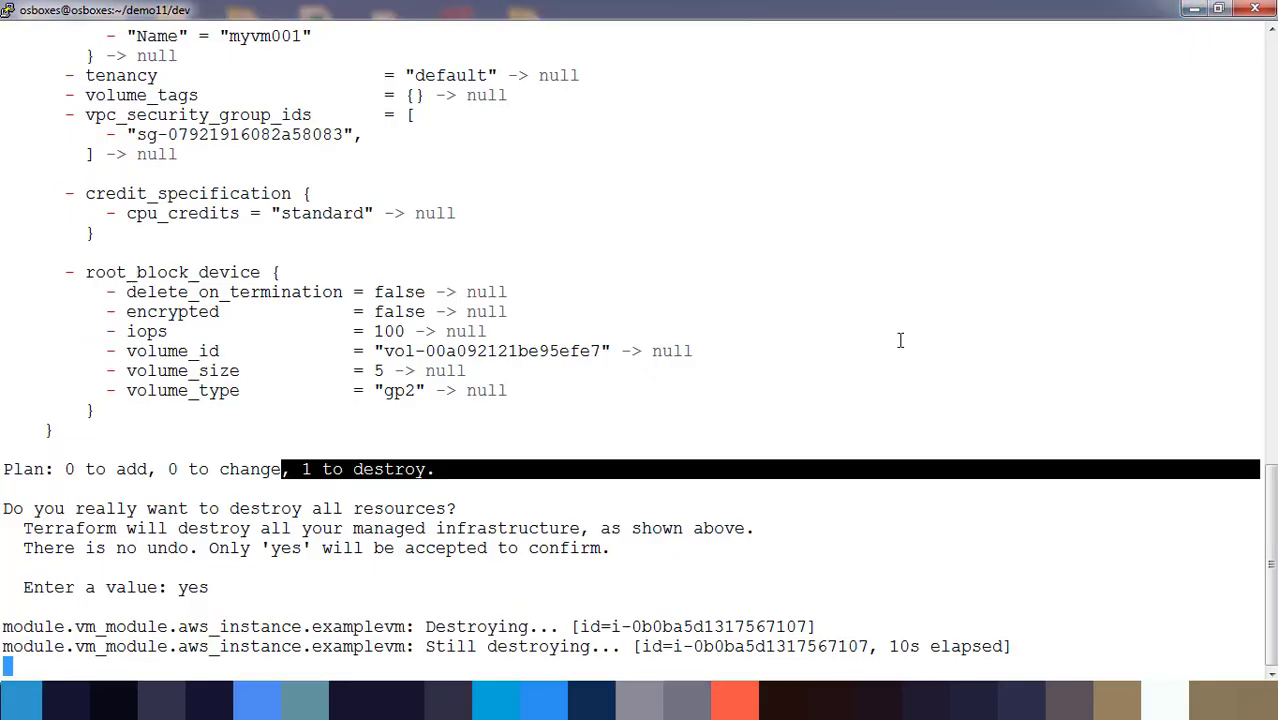
mouse_move(660, 506)
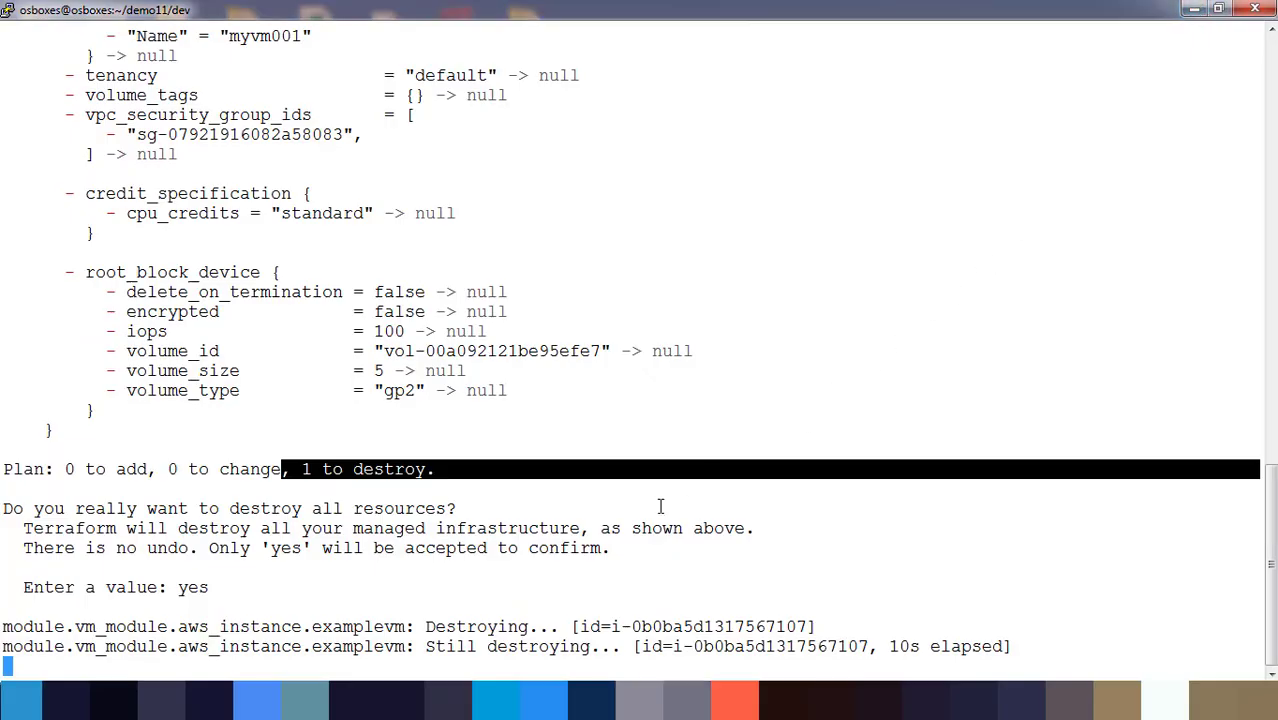
Back in the terminal, follow the destroy output reporting still destroying after 20 seconds.
scroll("down", 3)
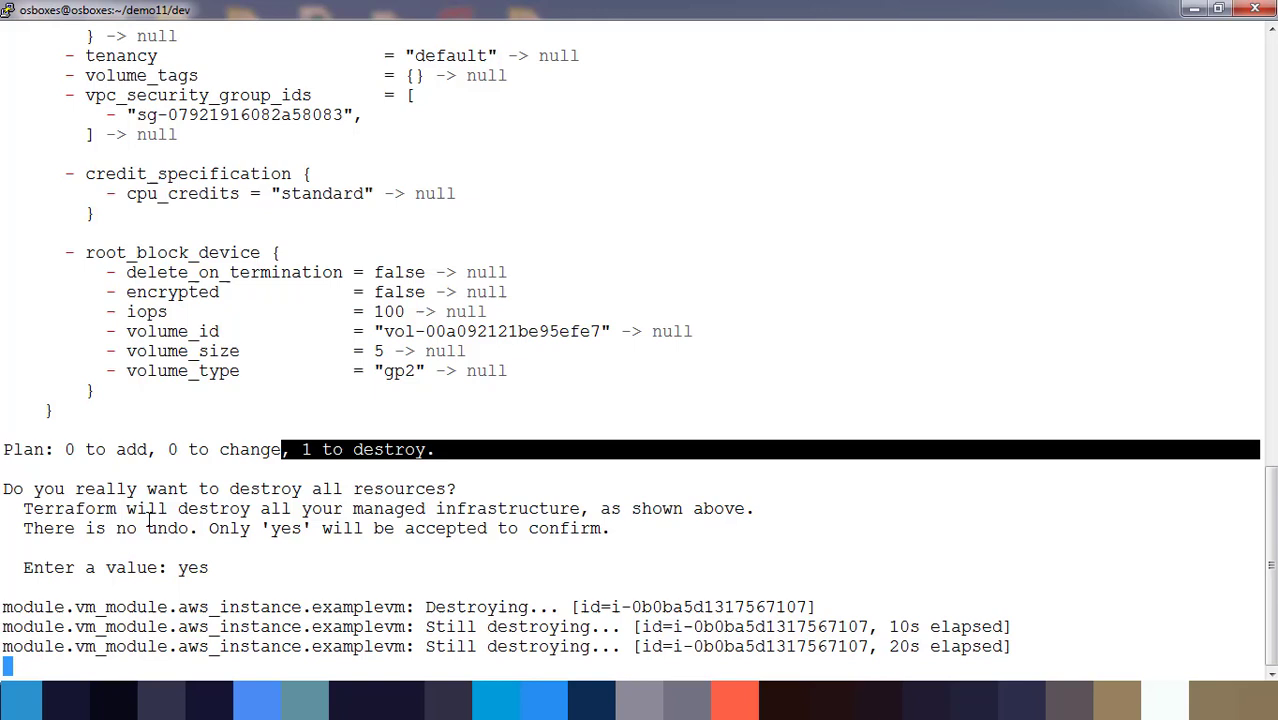